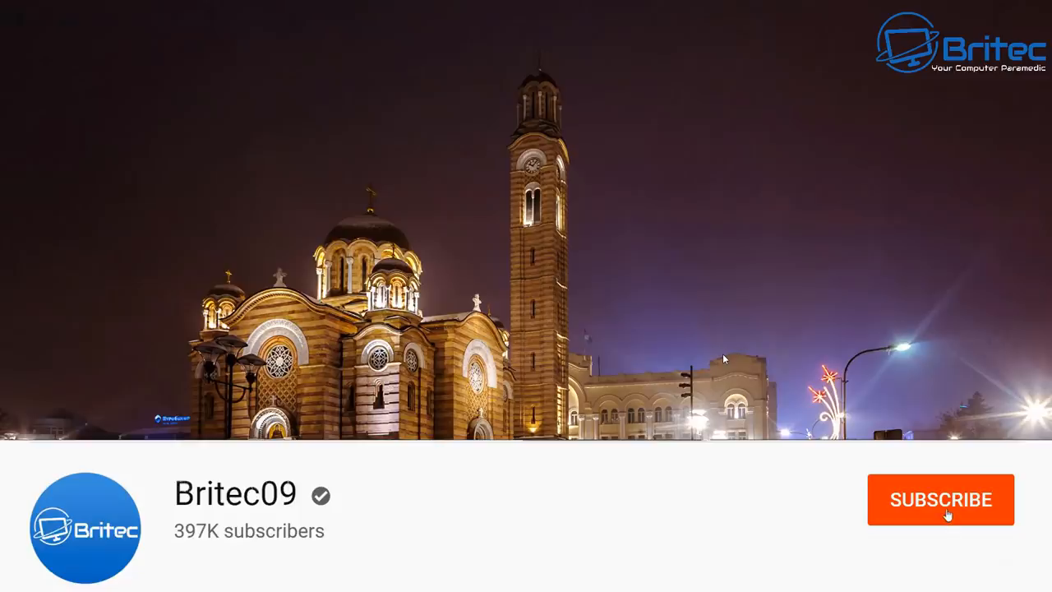
- Bring up the GBAtemp MediCat thread's Google Drive/MEGA/Torrent buttons and Features comparison table
{"action": "left_click", "coordinate": [940, 500]}
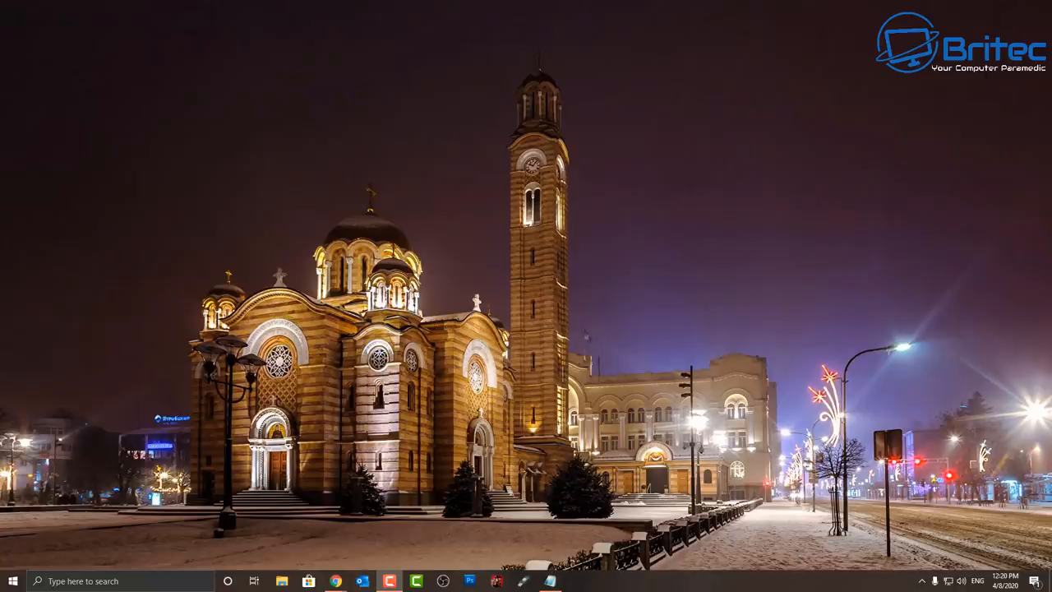
{"action": "left_click", "coordinate": [336, 582]}
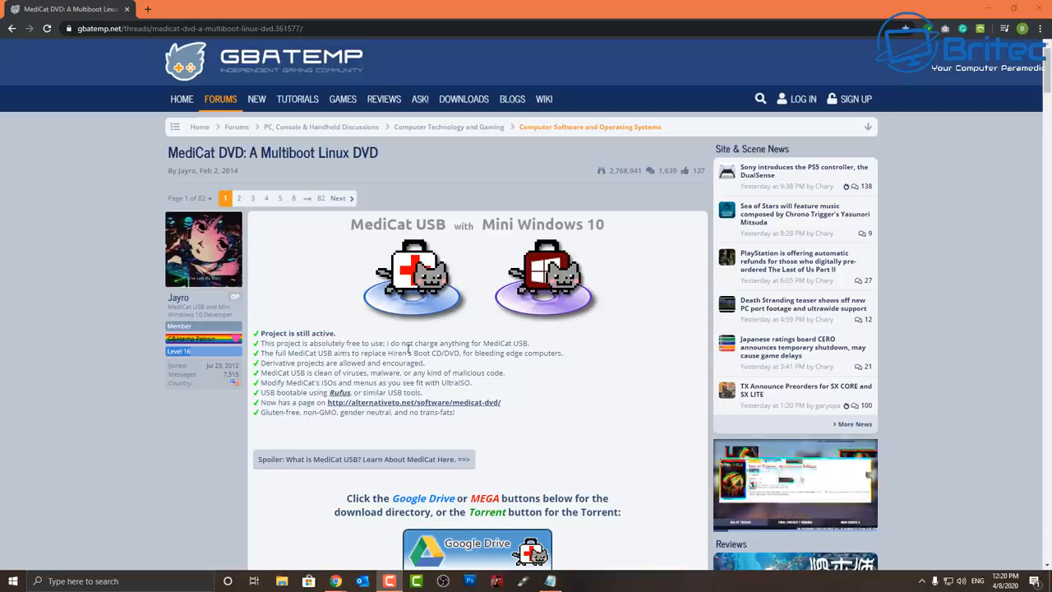
{"action": "scroll", "scroll_direction": "down", "scroll_amount": 3}
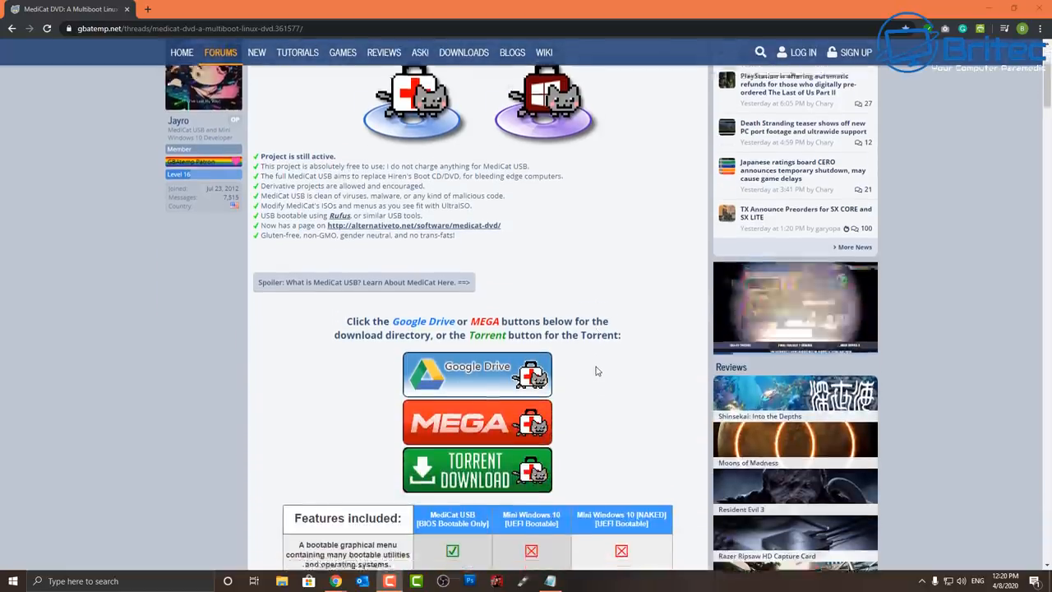
{"action": "scroll", "scroll_direction": "down", "scroll_amount": 3}
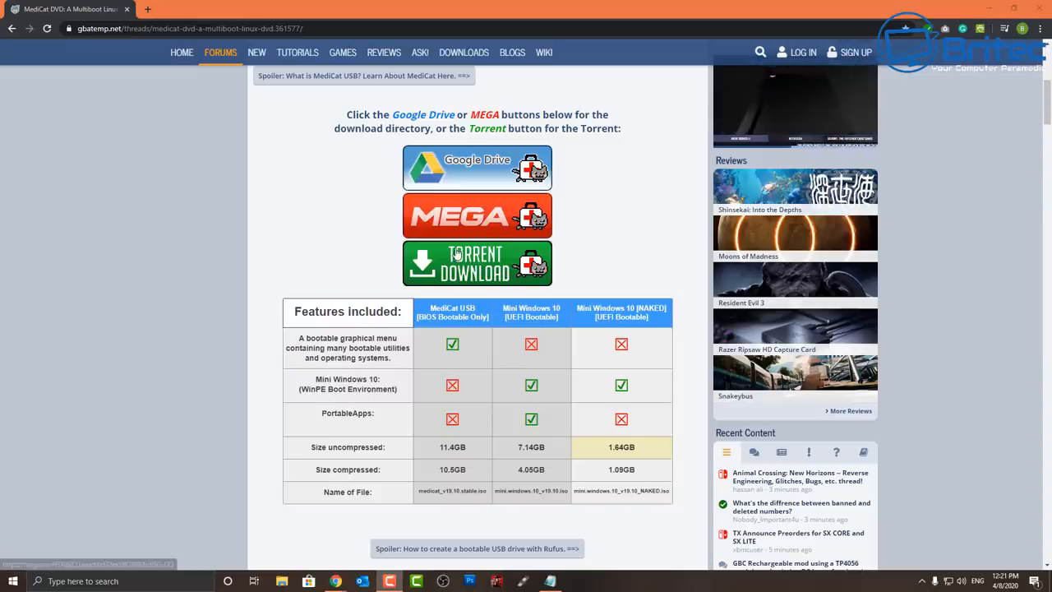
{"action": "mouse_move", "coordinate": [469, 289]}
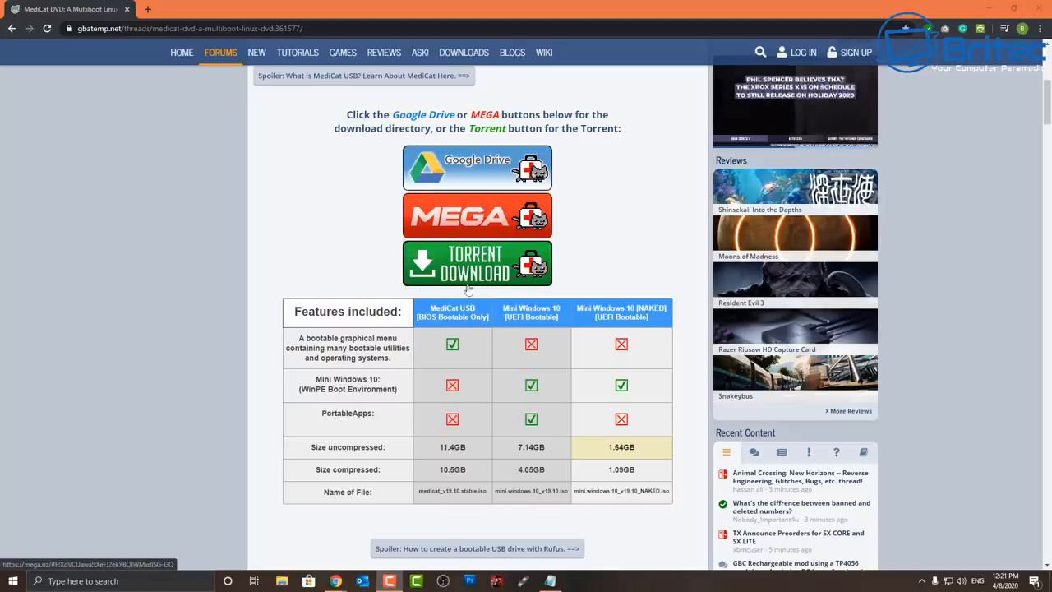
{"action": "mouse_move", "coordinate": [393, 283]}
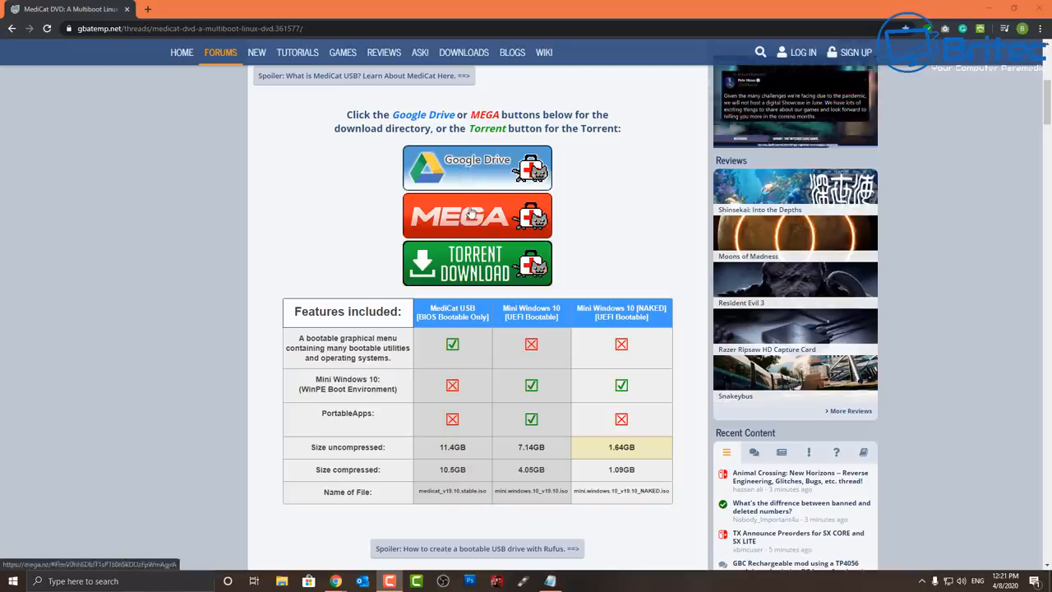
{"action": "mouse_move", "coordinate": [507, 339]}
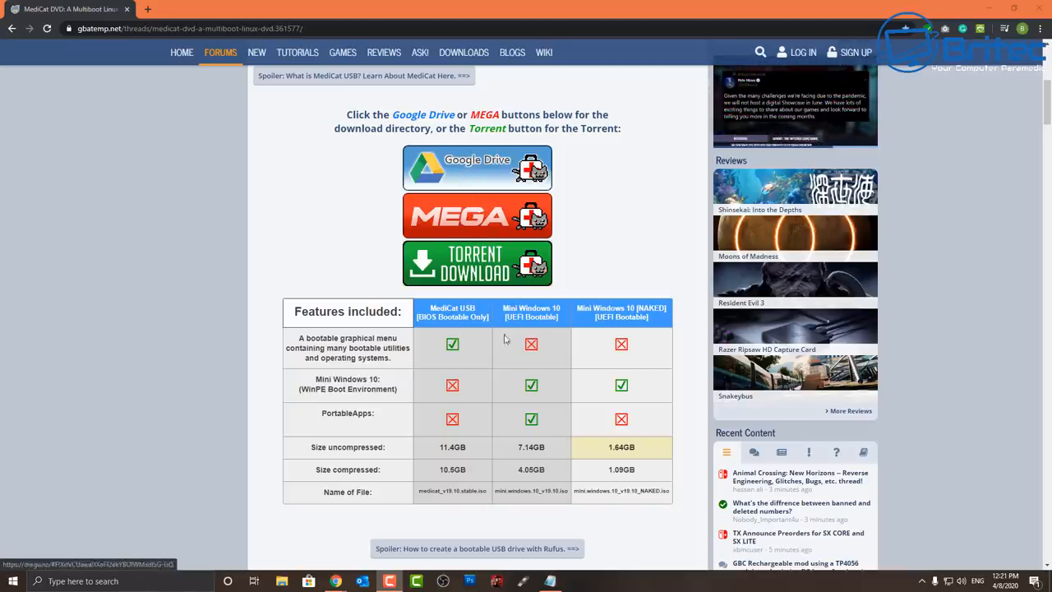
{"action": "mouse_move", "coordinate": [651, 414]}
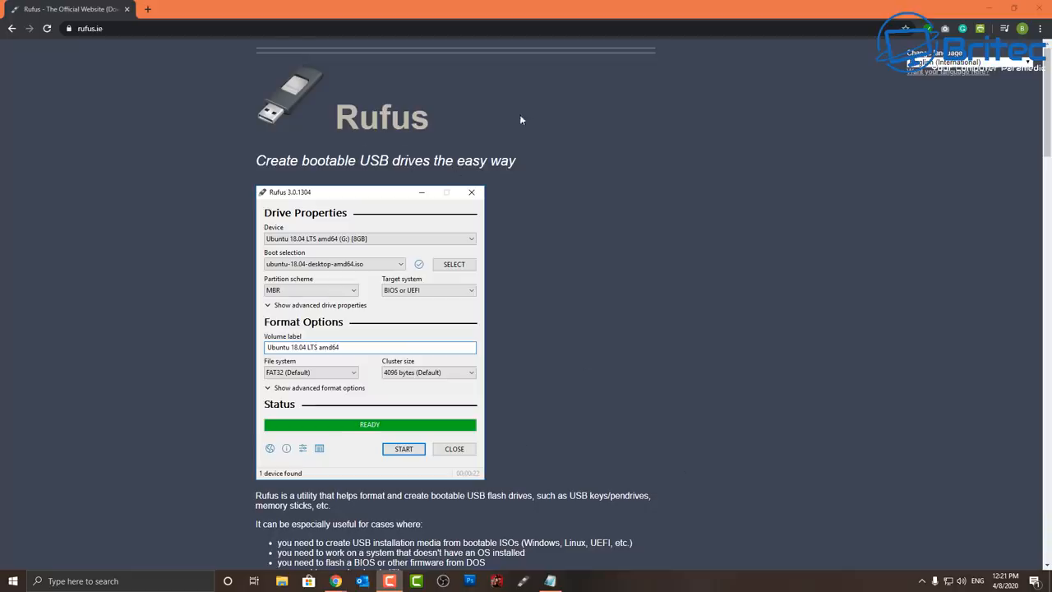
{"action": "mouse_move", "coordinate": [421, 144]}
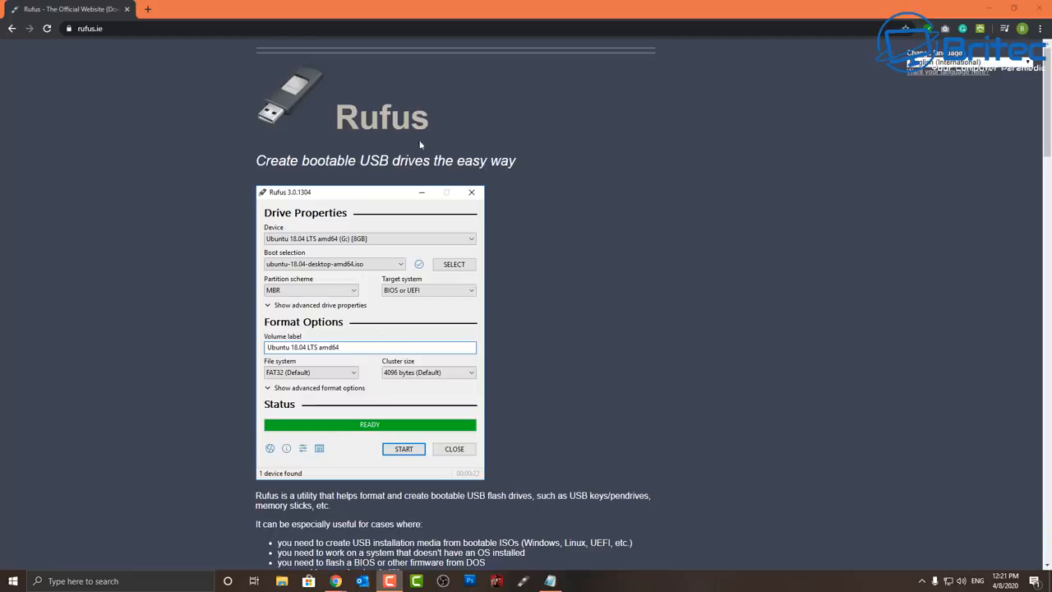
{"action": "mouse_move", "coordinate": [597, 296]}
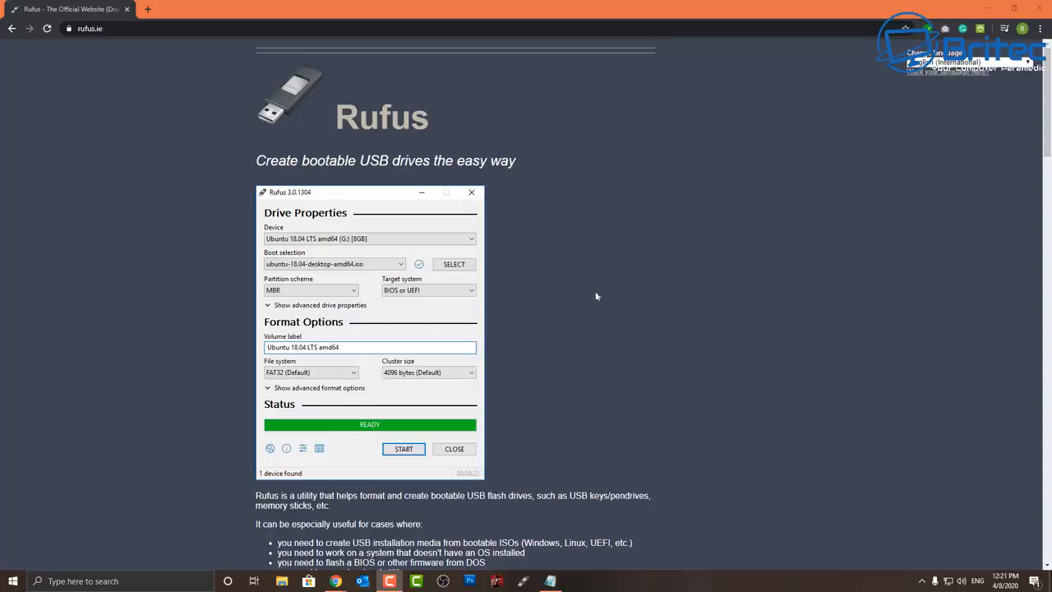
{"action": "mouse_move", "coordinate": [437, 304]}
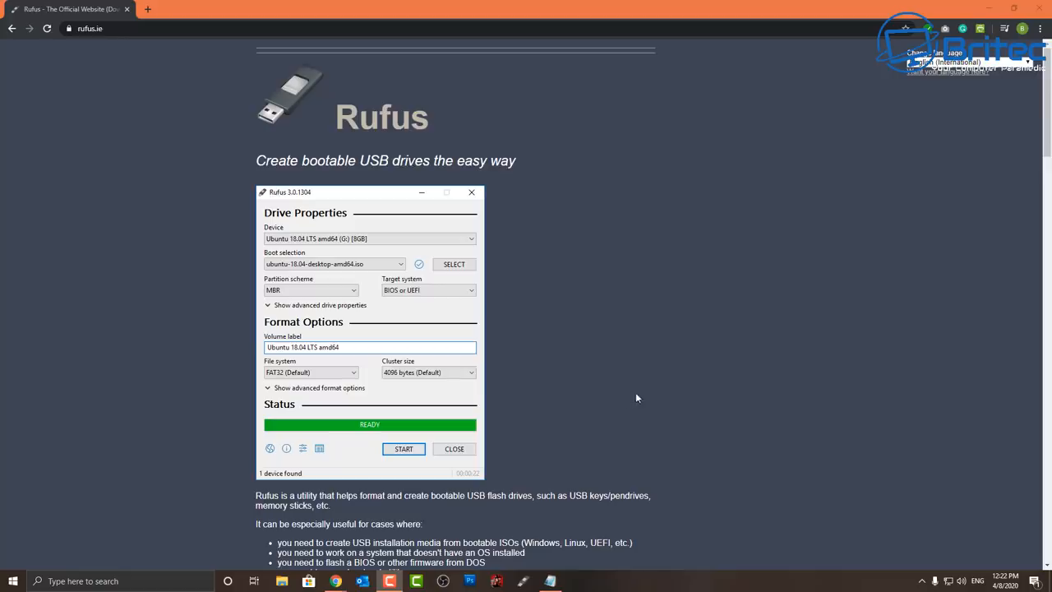
- Scroll rufus.ie down to the Download section listing Rufus 3.9 and 3.9 Portable
{"action": "scroll", "scroll_direction": "down", "scroll_amount": 3}
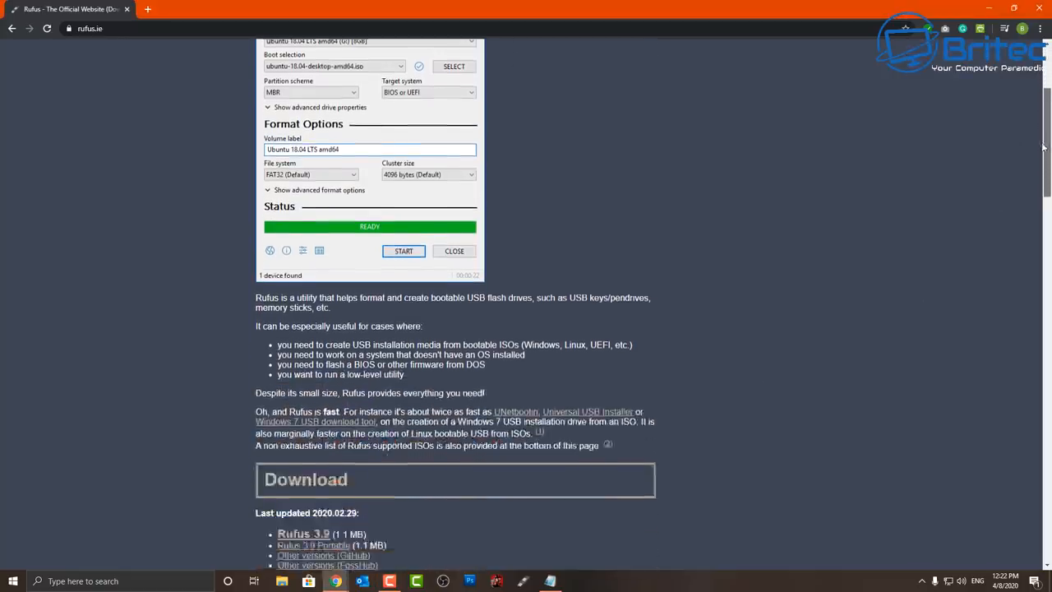
{"action": "scroll", "scroll_direction": "down", "scroll_amount": 3}
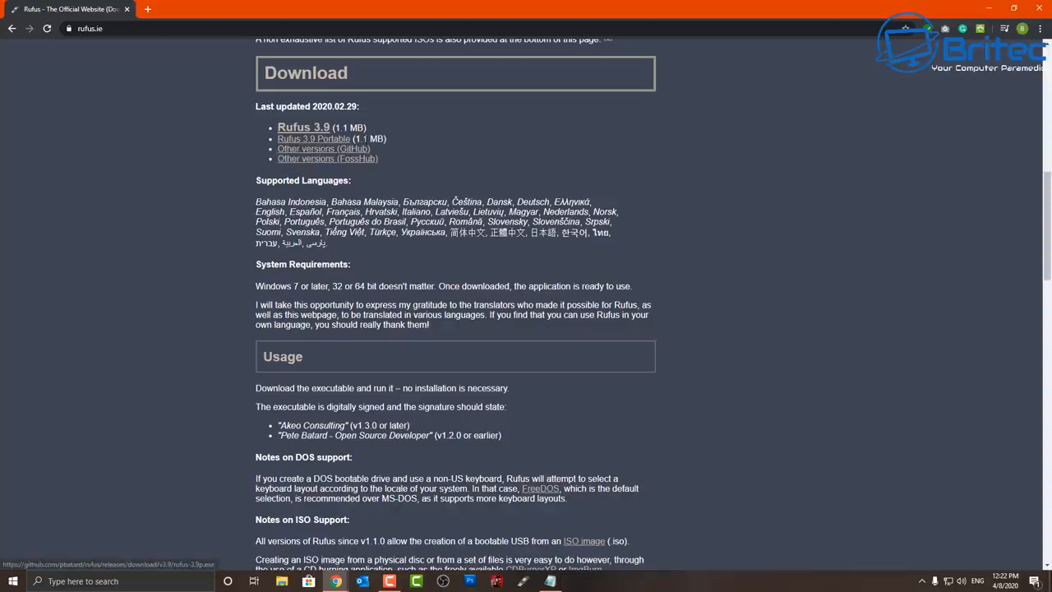
{"action": "mouse_move", "coordinate": [323, 148]}
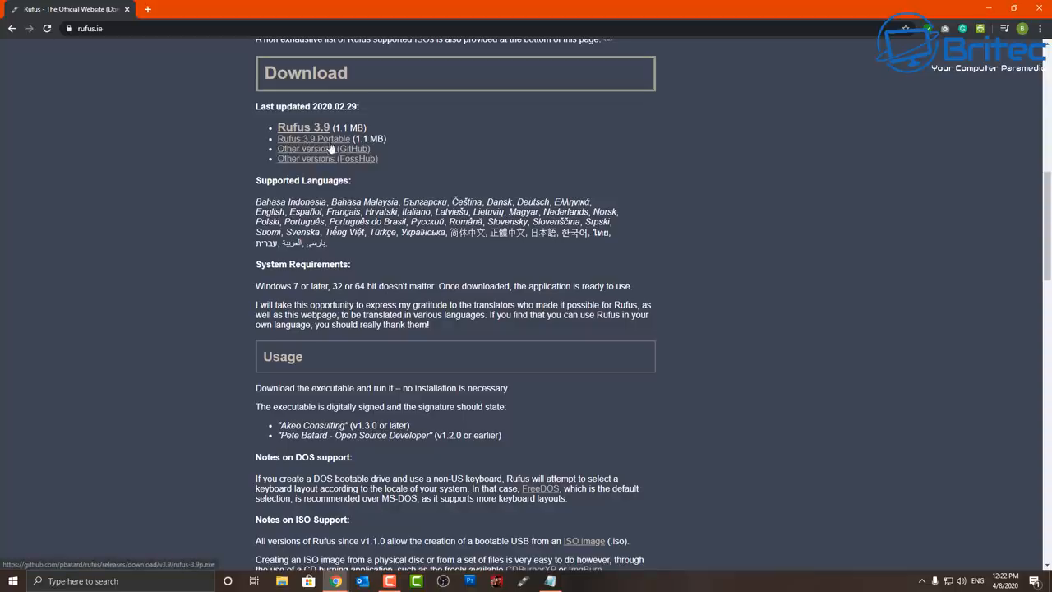
{"action": "mouse_move", "coordinate": [402, 173]}
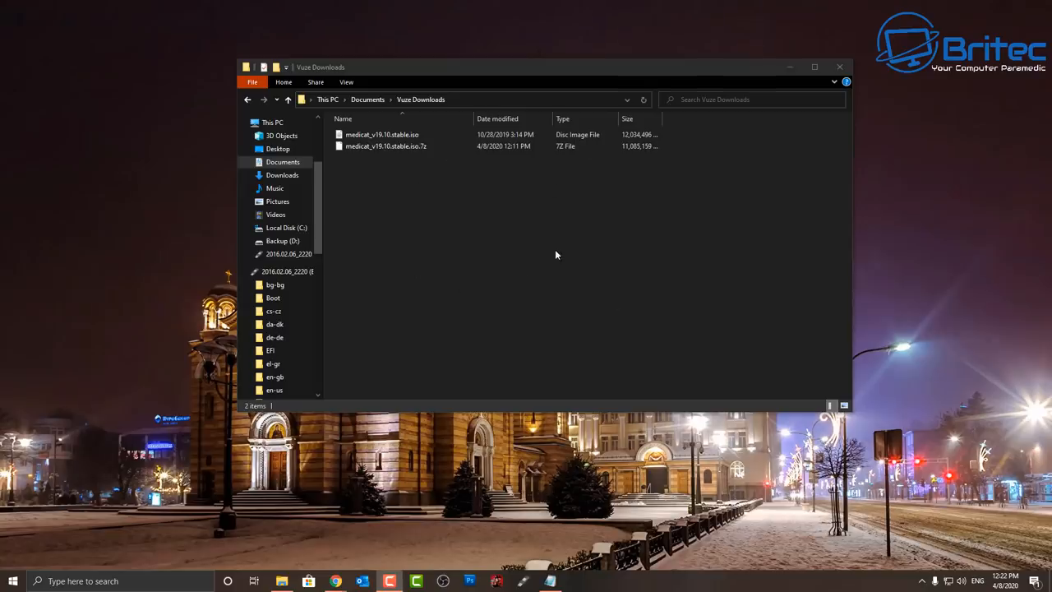
- Extract medicat_v19.10.stable.iso.7z with 7-Zip Extract Here and select the resulting ISO
{"action": "left_click", "coordinate": [385, 145]}
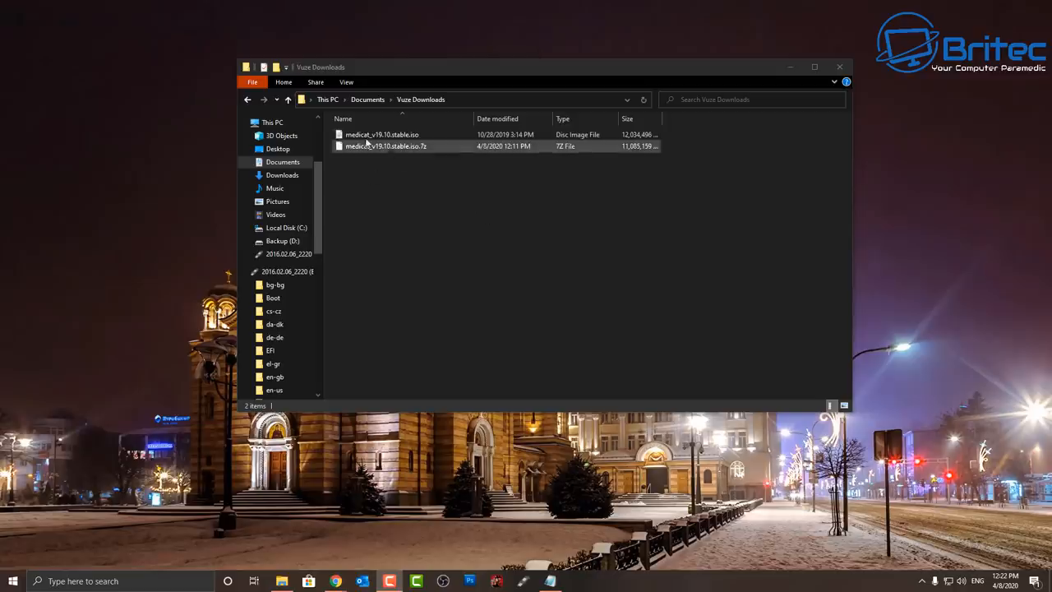
{"action": "left_click", "coordinate": [381, 135]}
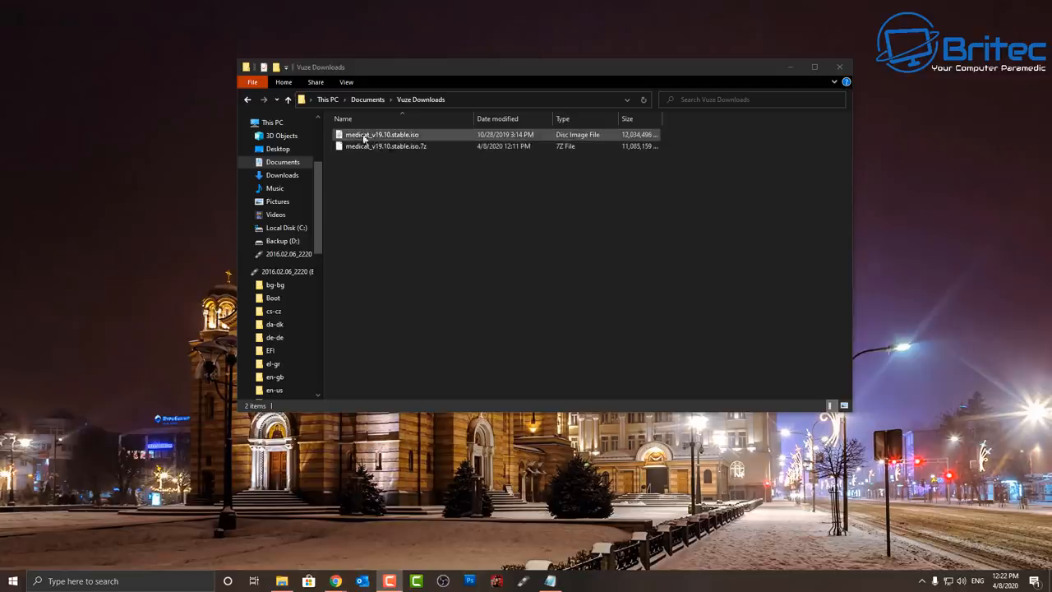
{"action": "left_click", "coordinate": [385, 145]}
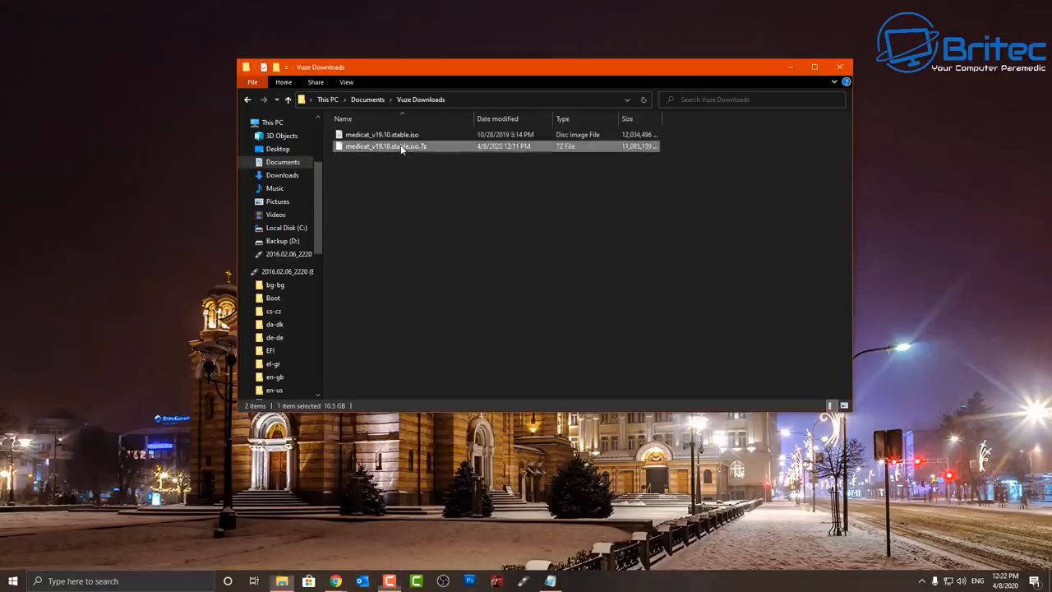
{"action": "right_click", "coordinate": [384, 146]}
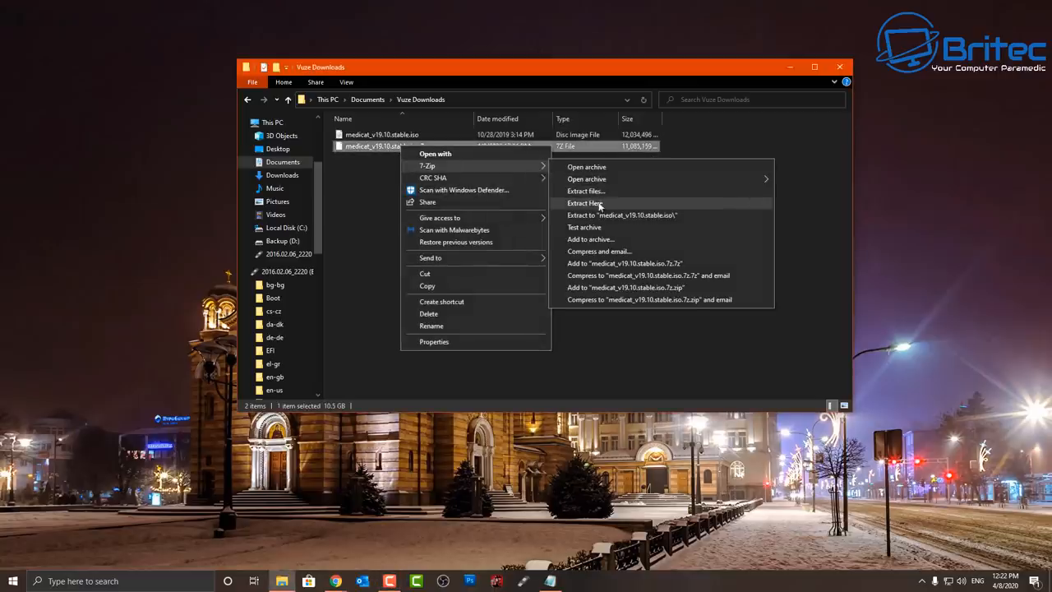
{"action": "left_click", "coordinate": [585, 204]}
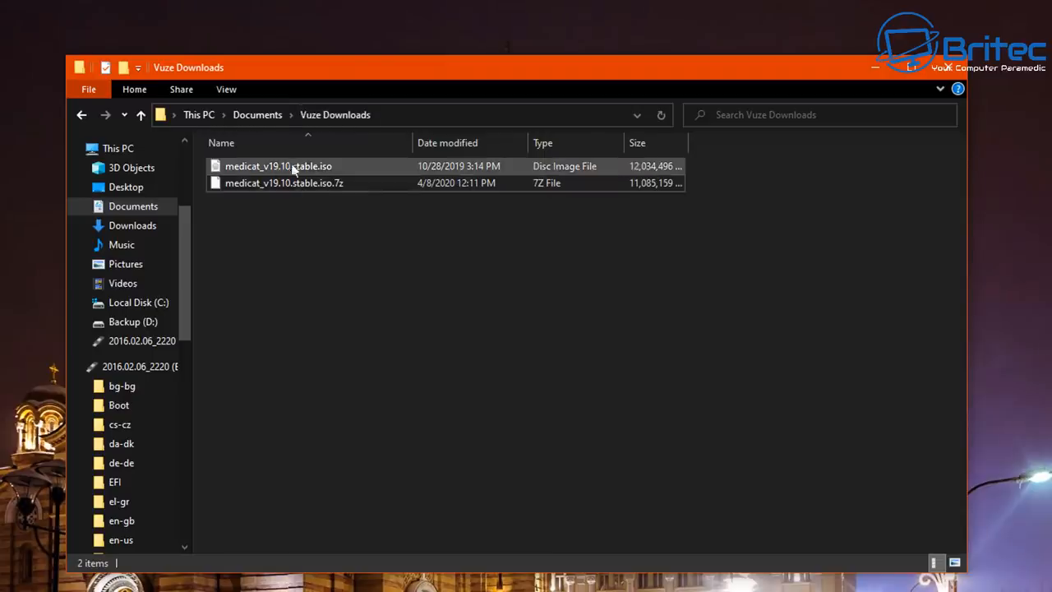
{"action": "left_click", "coordinate": [278, 166]}
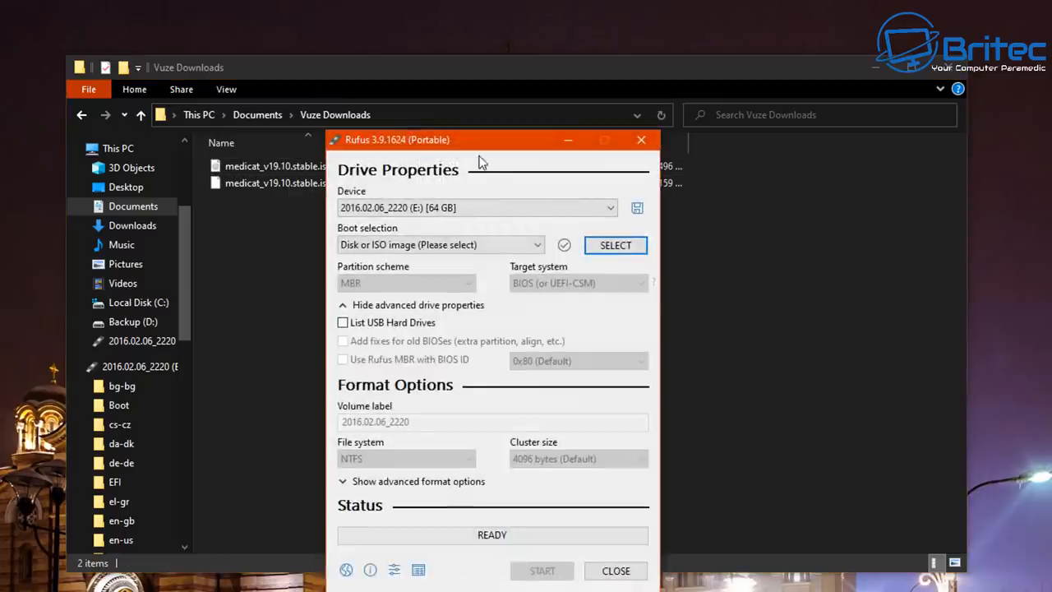
- Launch Rufus Portable and load medicat_v19.10.stable.iso as the boot selection
{"action": "left_click", "coordinate": [477, 207]}
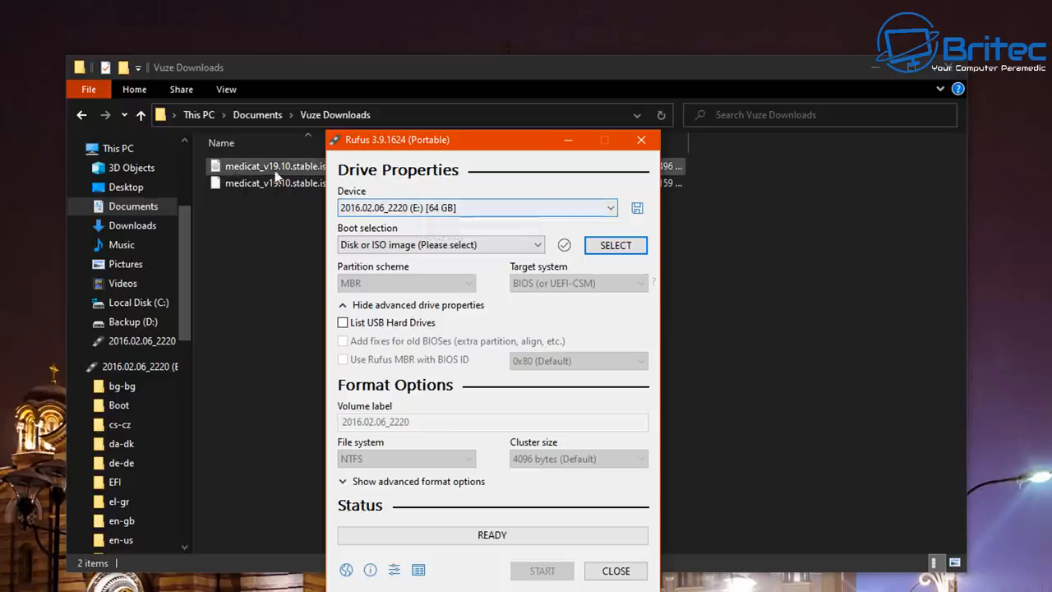
{"action": "mouse_move", "coordinate": [469, 151]}
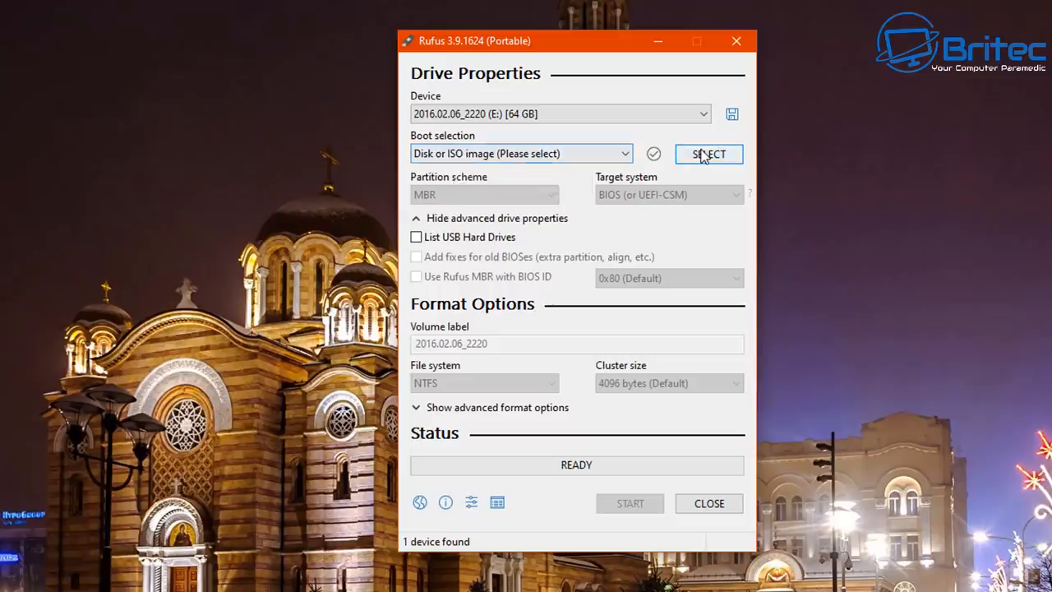
{"action": "mouse_move", "coordinate": [708, 154]}
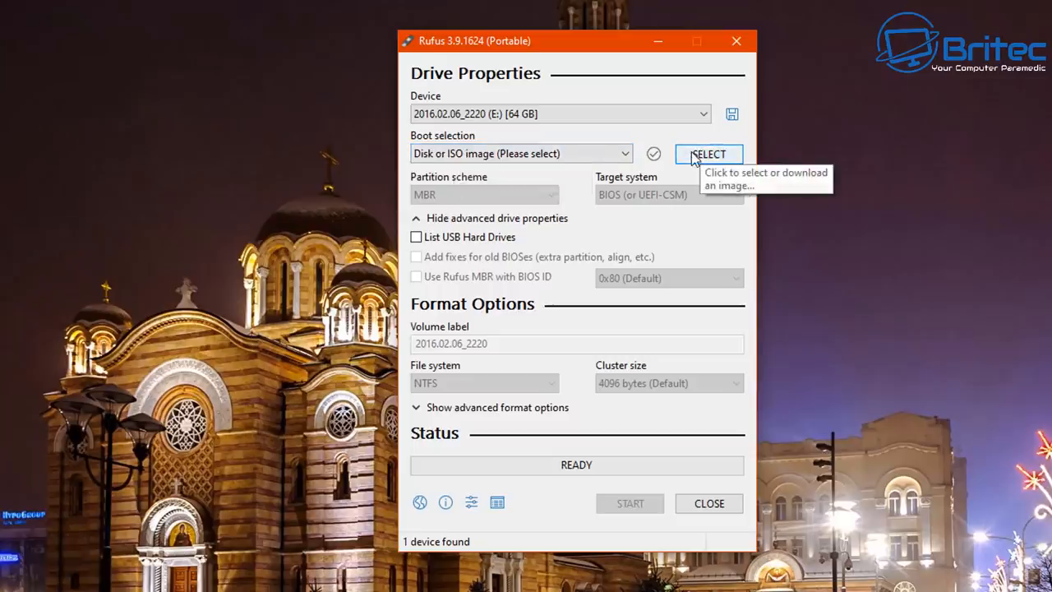
{"action": "left_click", "coordinate": [707, 154]}
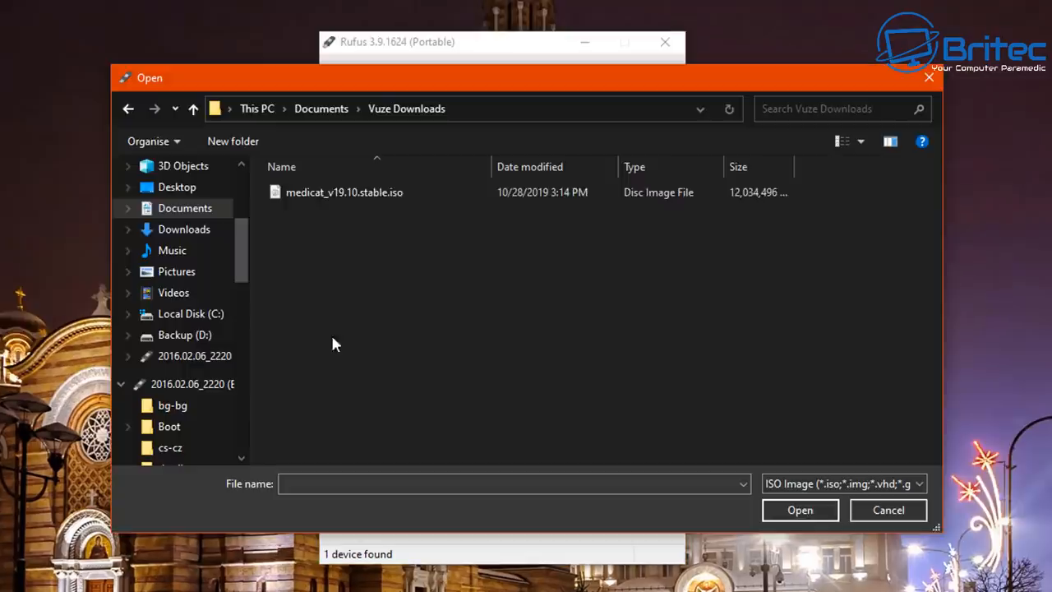
{"action": "left_click", "coordinate": [345, 190]}
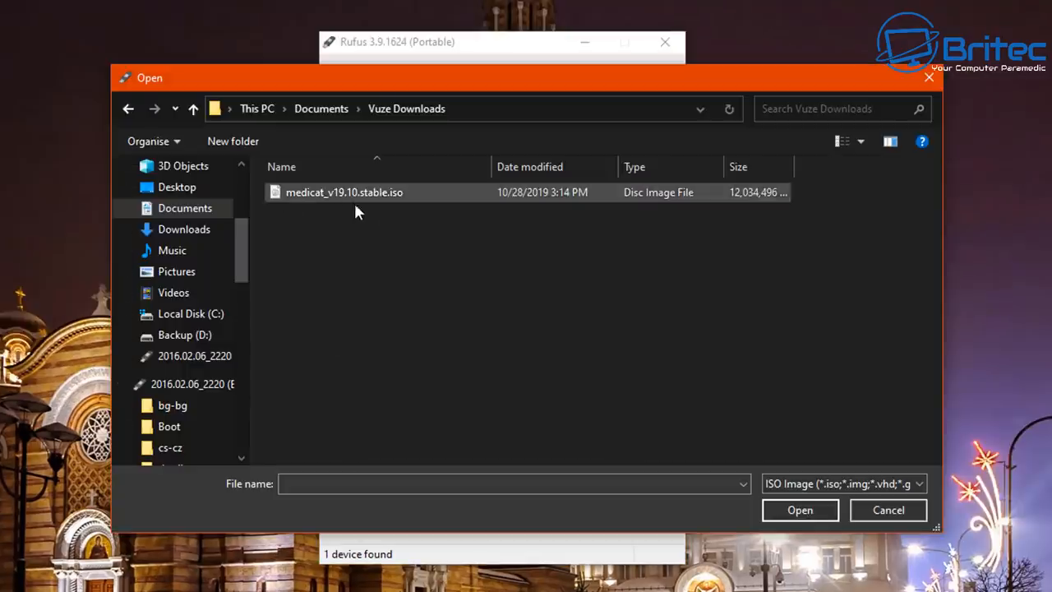
{"action": "left_click", "coordinate": [346, 191]}
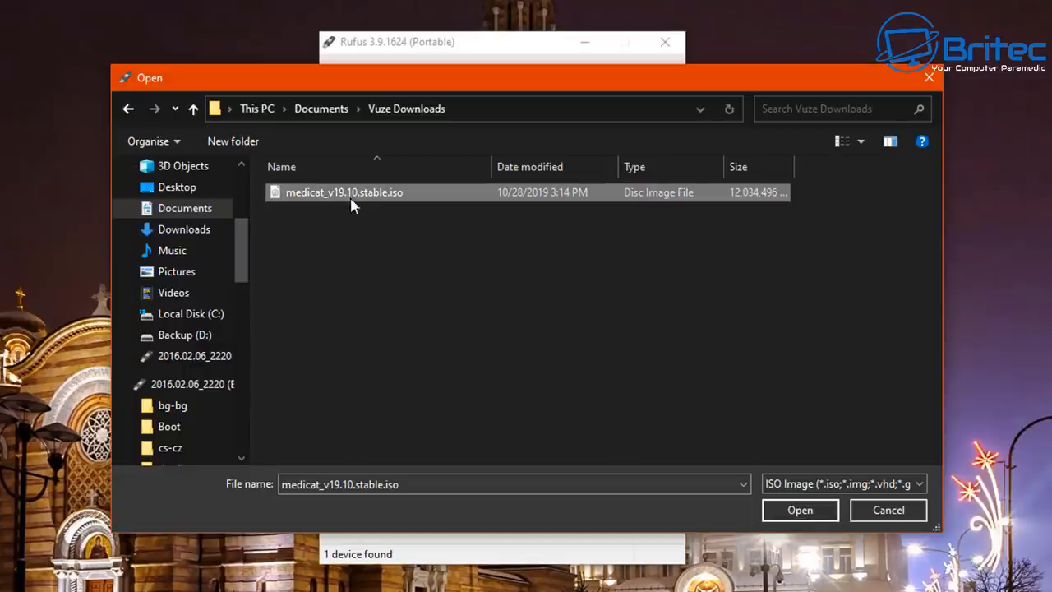
{"action": "left_click", "coordinate": [799, 509]}
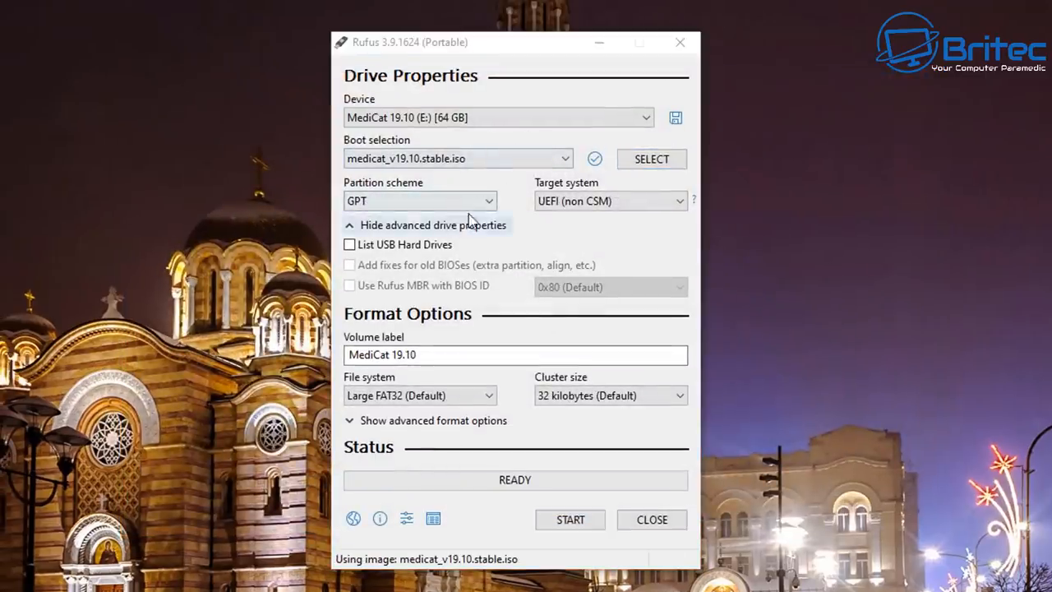
{"action": "left_click", "coordinate": [419, 200]}
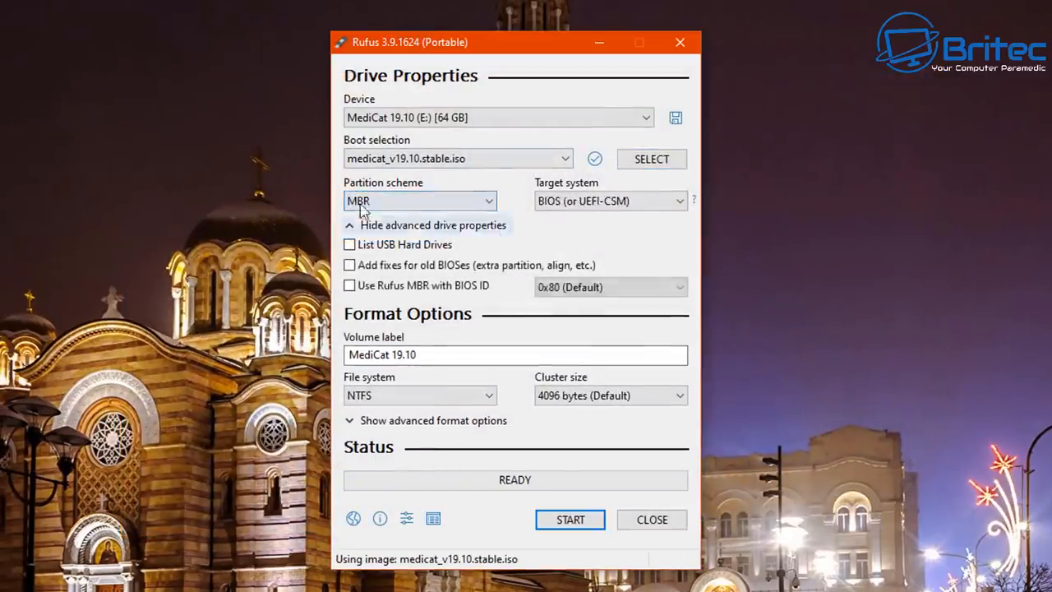
{"action": "left_click", "coordinate": [419, 201]}
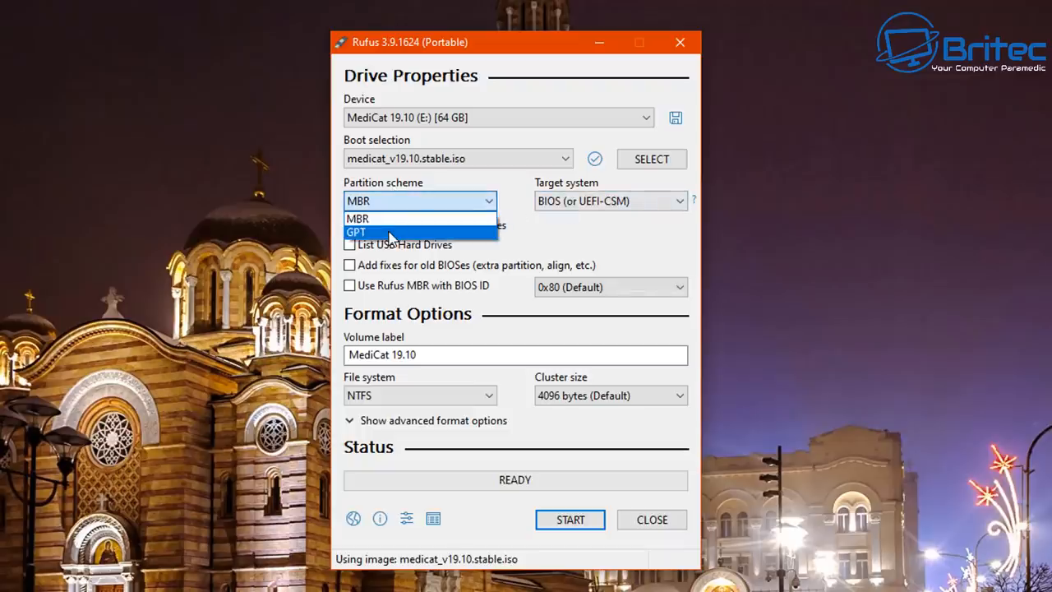
{"action": "left_click", "coordinate": [355, 231]}
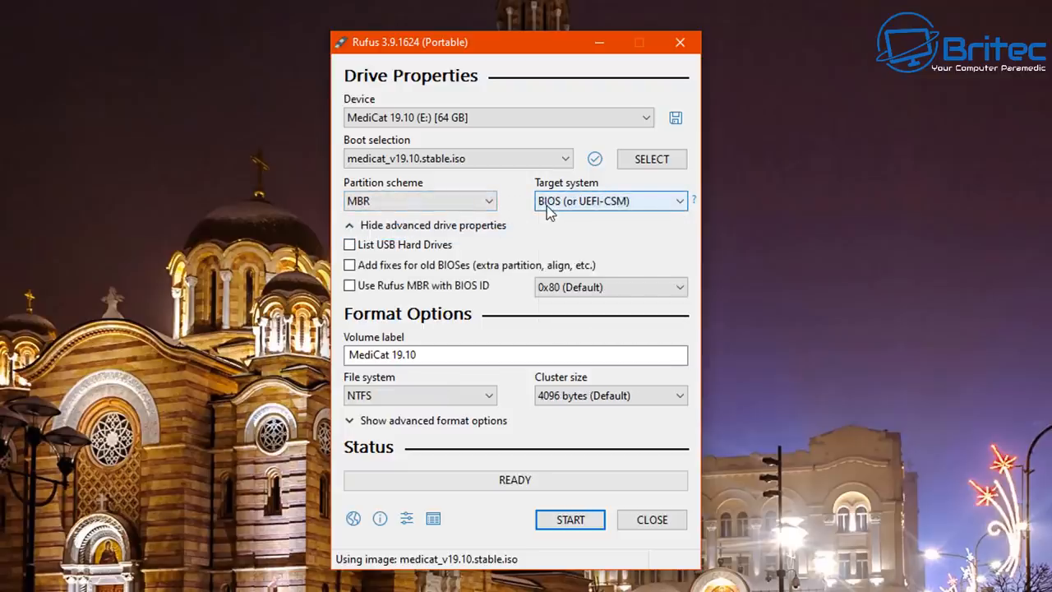
{"action": "mouse_move", "coordinate": [588, 214]}
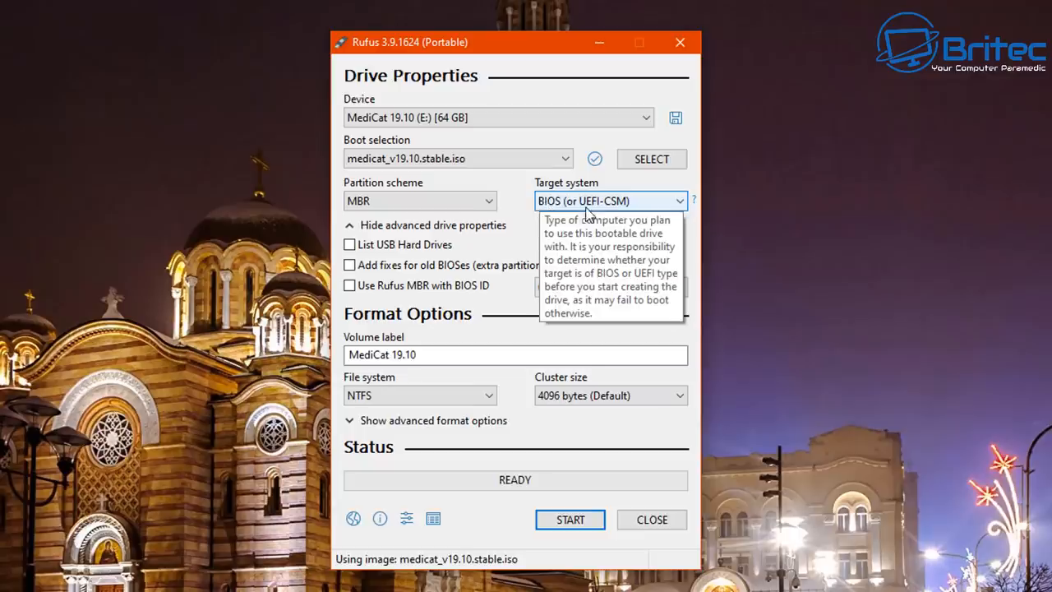
{"action": "mouse_move", "coordinate": [631, 213]}
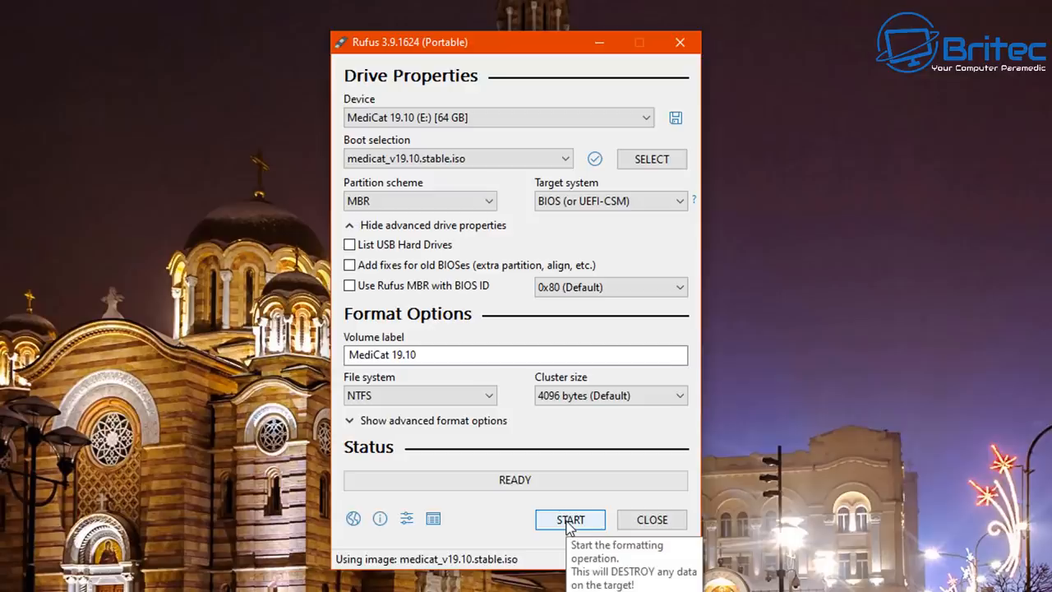
- Start writing, allow the Grub and Syslinux downloads, and accept erasing the USB drive
{"action": "left_click", "coordinate": [569, 519]}
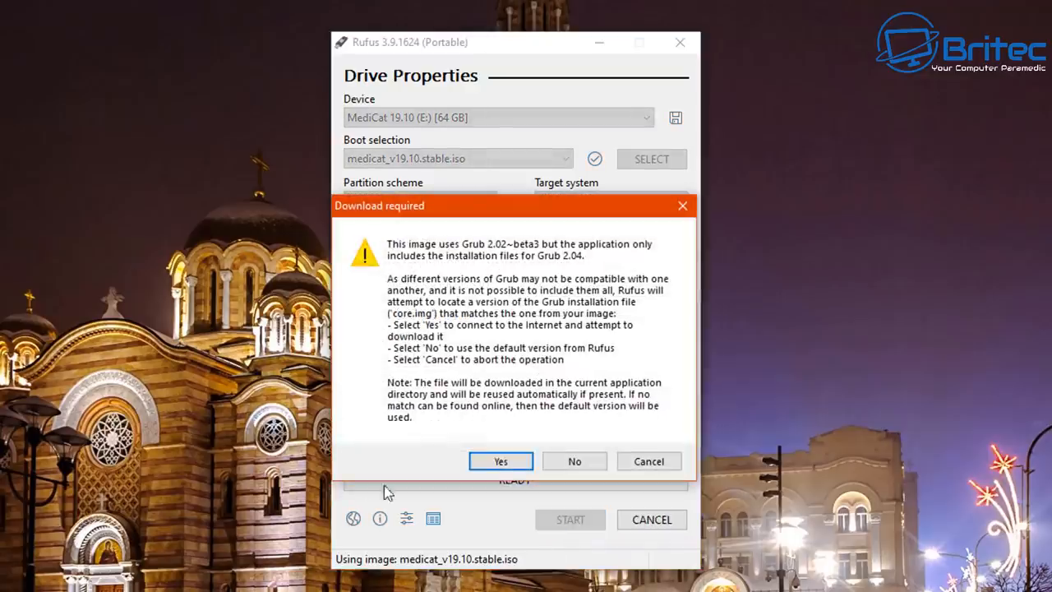
{"action": "mouse_move", "coordinate": [453, 255]}
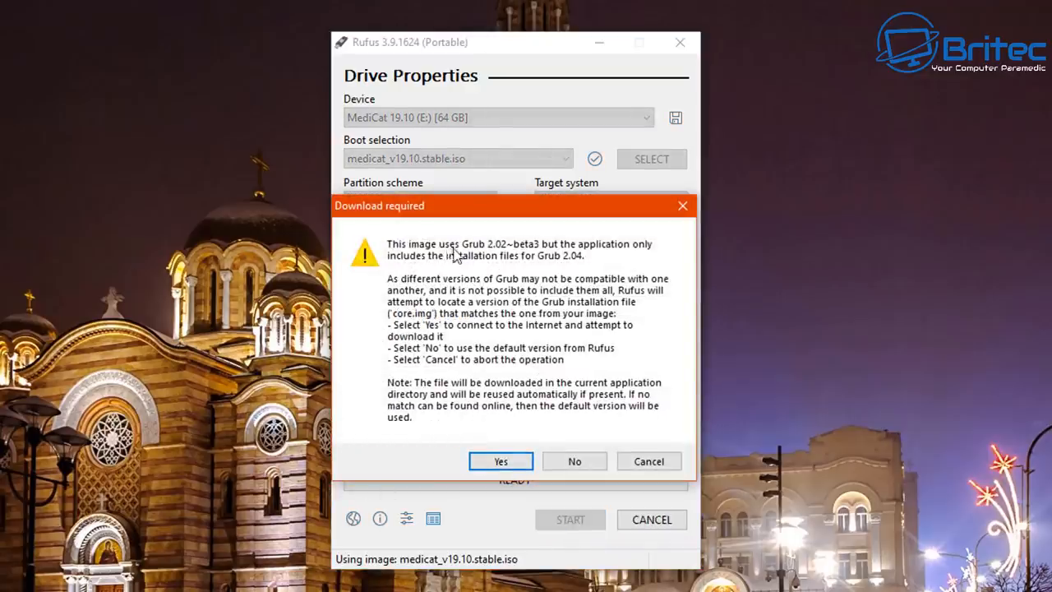
{"action": "mouse_move", "coordinate": [641, 253]}
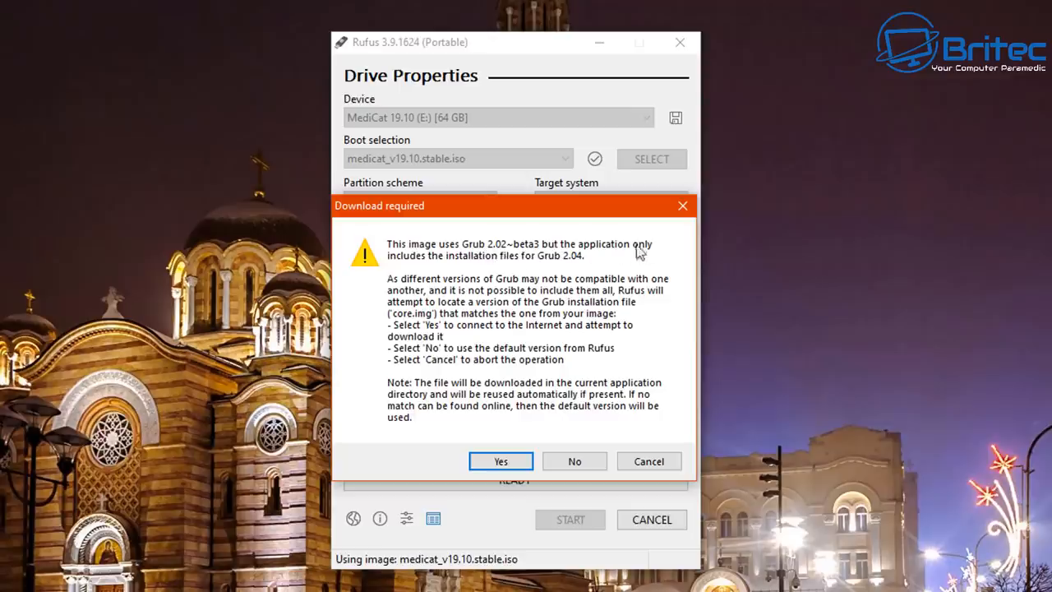
{"action": "mouse_move", "coordinate": [429, 296]}
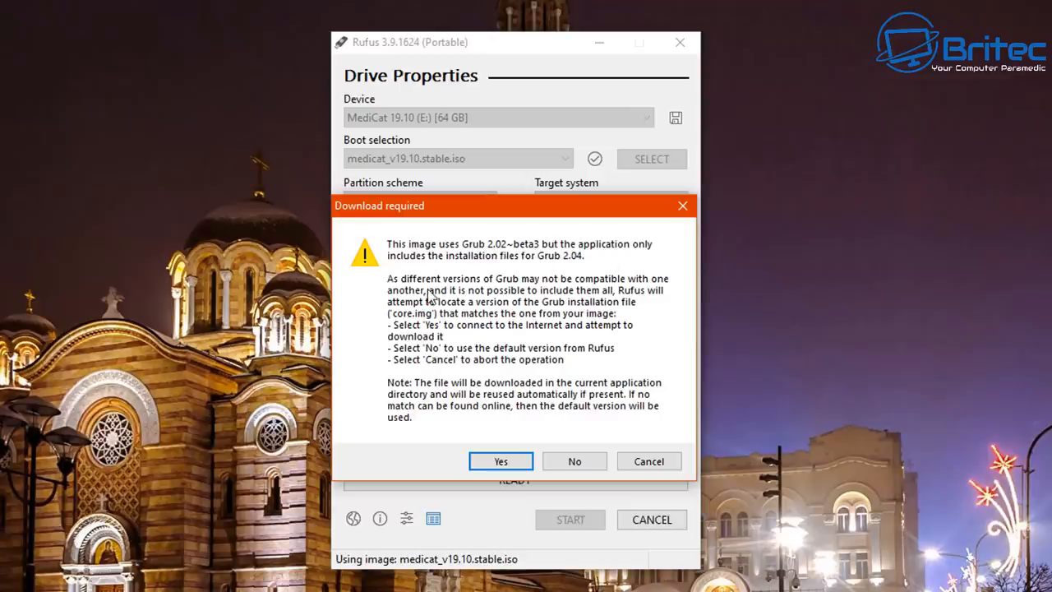
{"action": "mouse_move", "coordinate": [451, 303]}
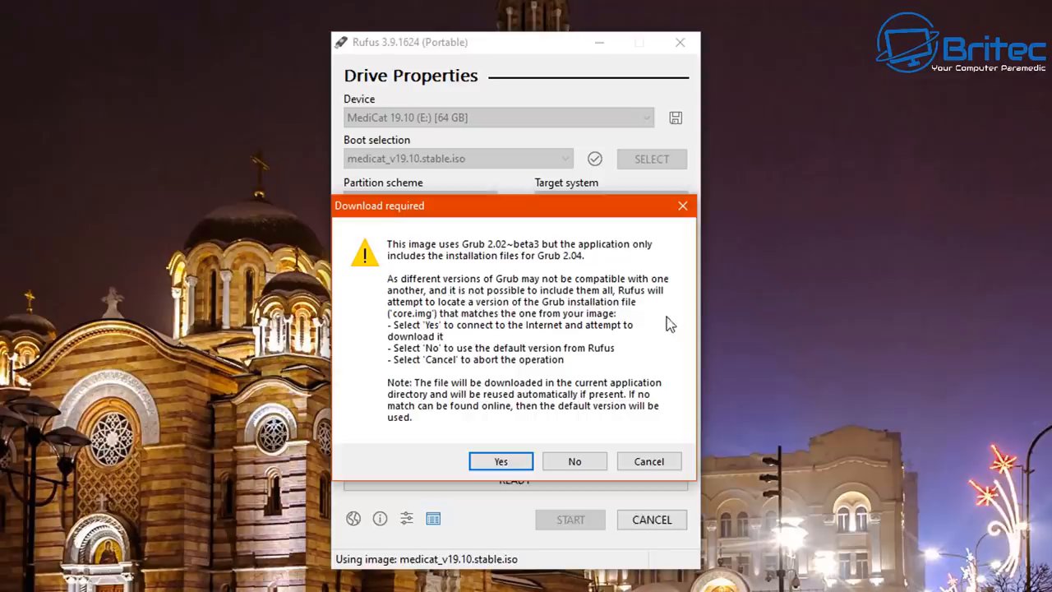
{"action": "mouse_move", "coordinate": [541, 457]}
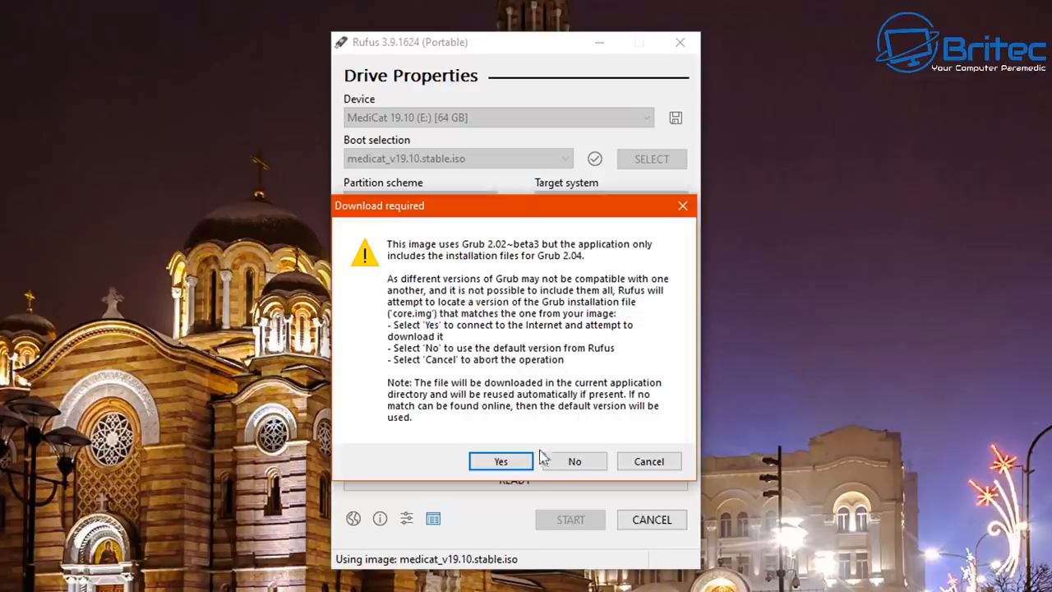
{"action": "left_click", "coordinate": [500, 461]}
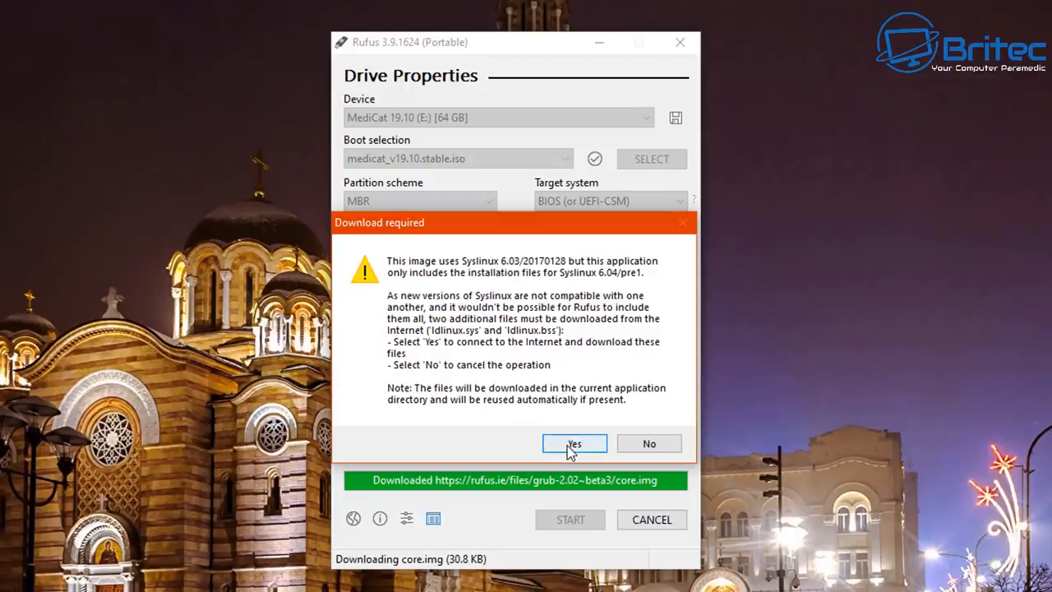
{"action": "left_click", "coordinate": [574, 444]}
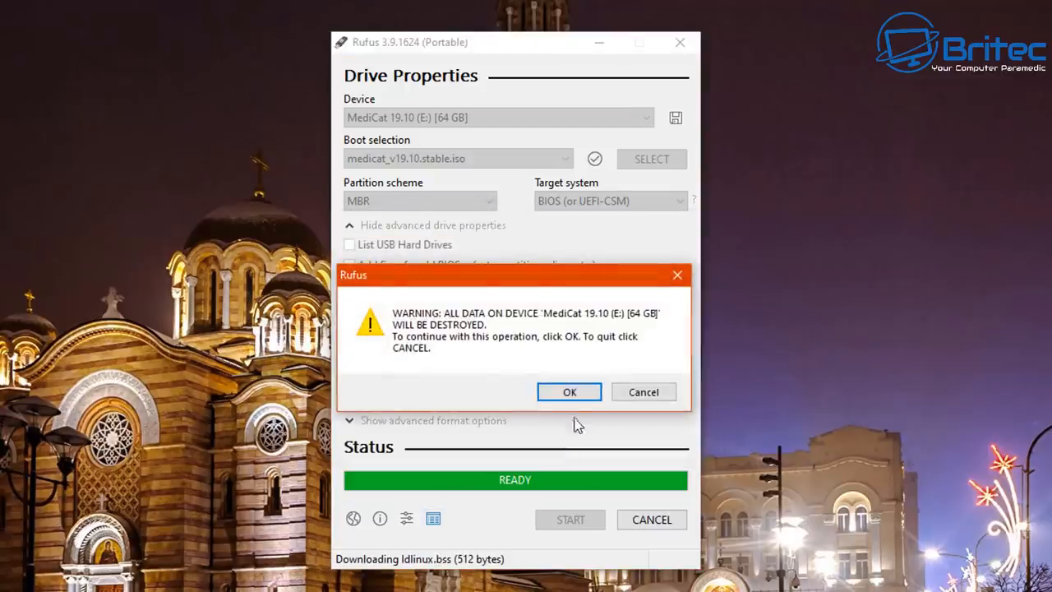
{"action": "left_click", "coordinate": [569, 391]}
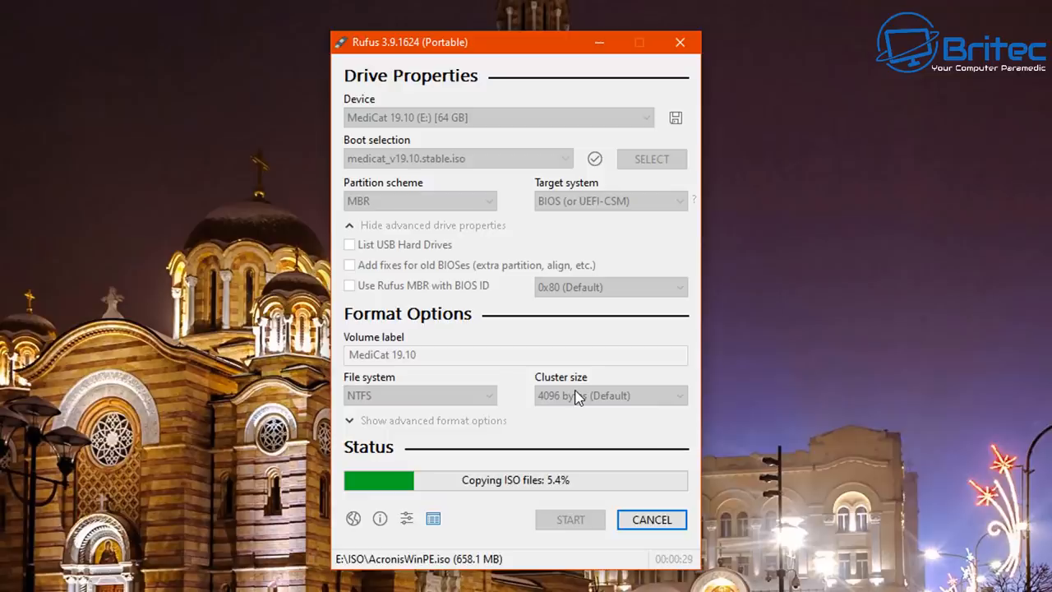
{"action": "mouse_move", "coordinate": [711, 464]}
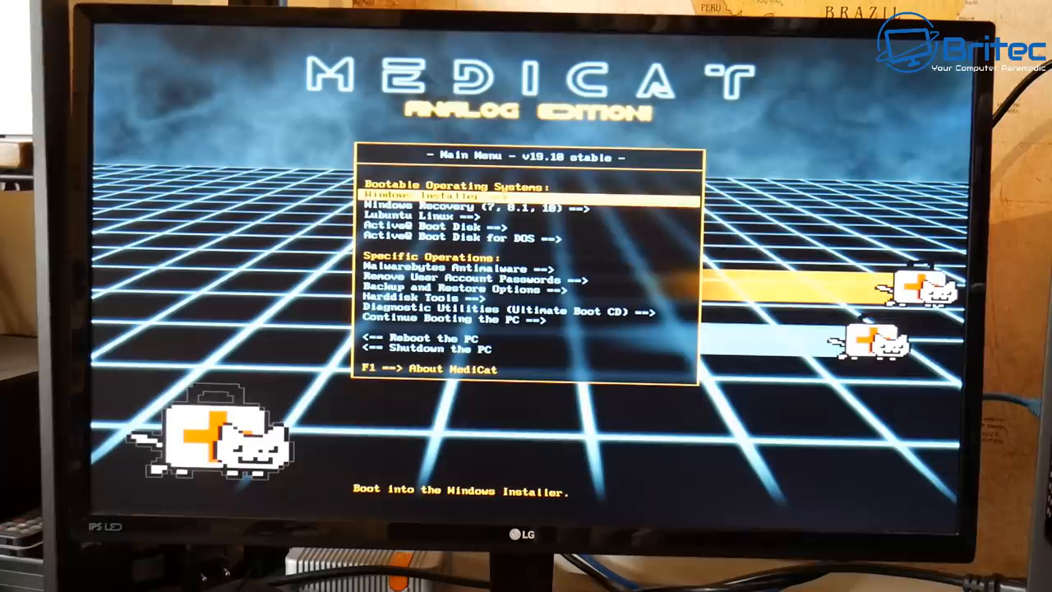
- Step down the main menu from Windows Recovery to Reboot the PC, reading each description
{"action": "key", "text": "Down"}
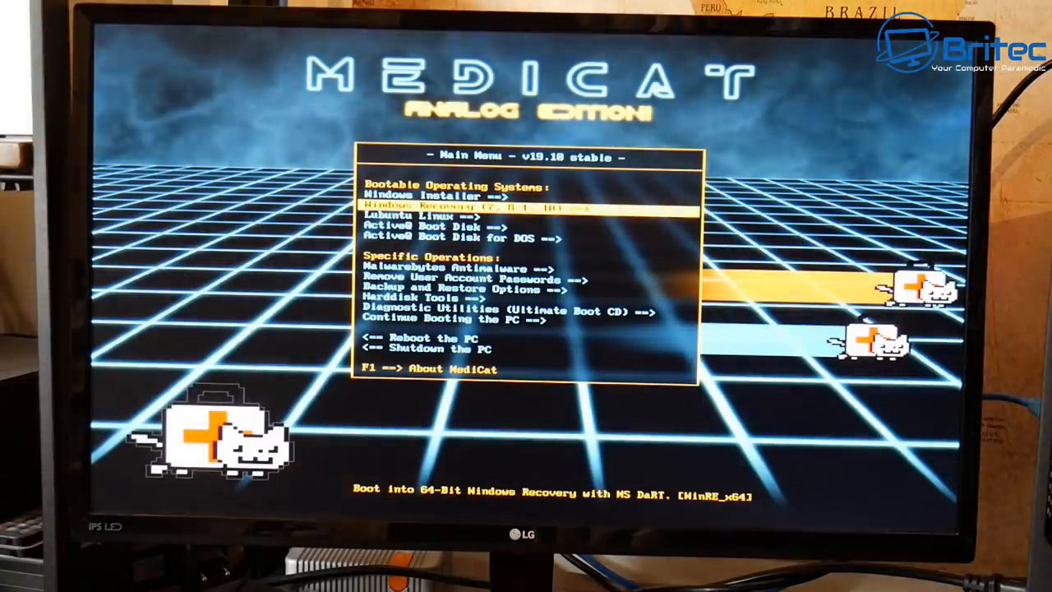
{"action": "key", "text": "Down"}
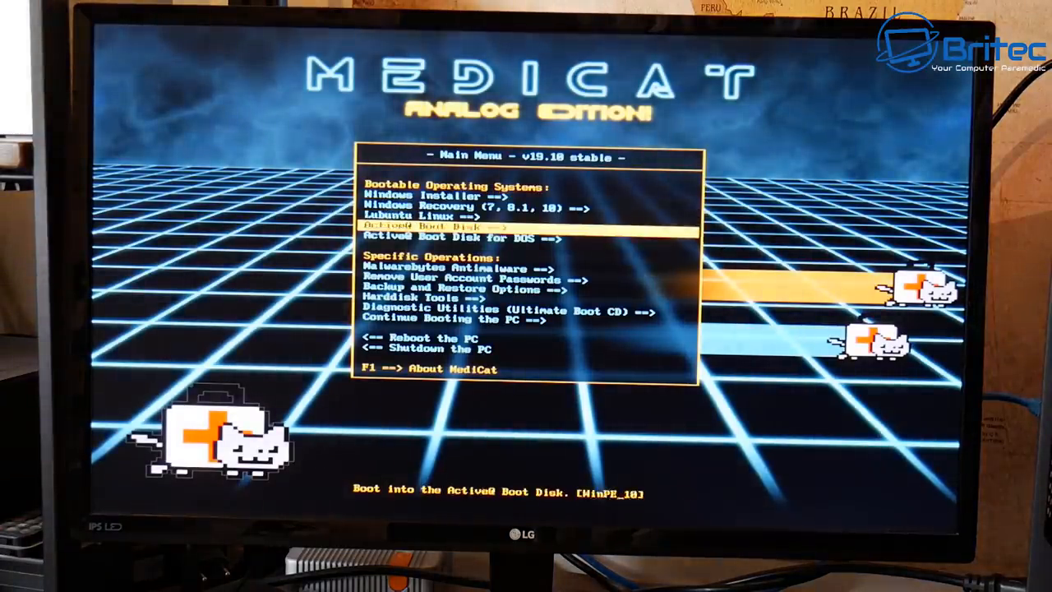
{"action": "key", "text": "Down"}
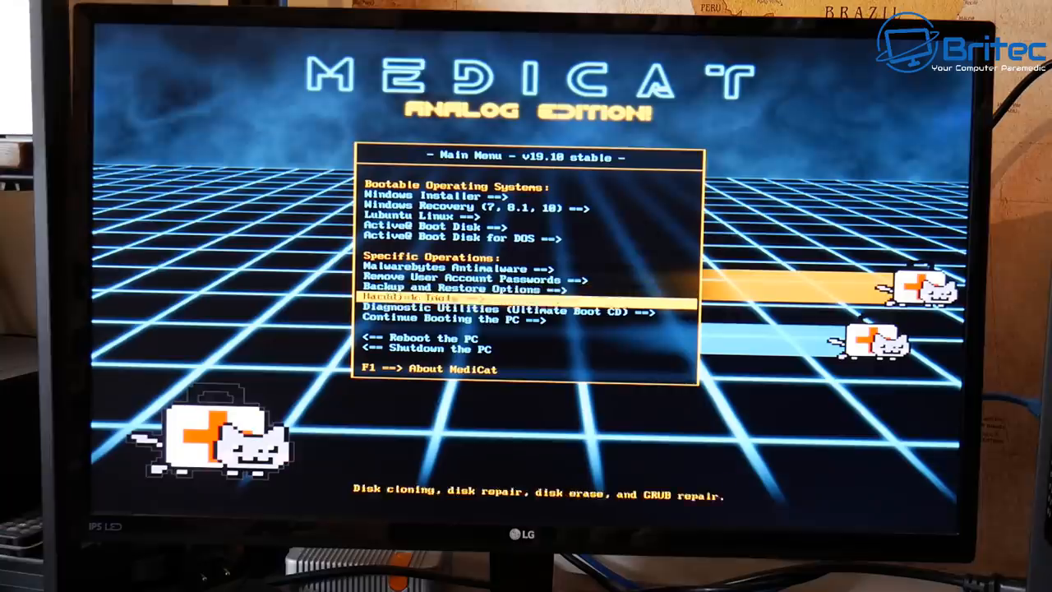
{"action": "key", "text": "Down"}
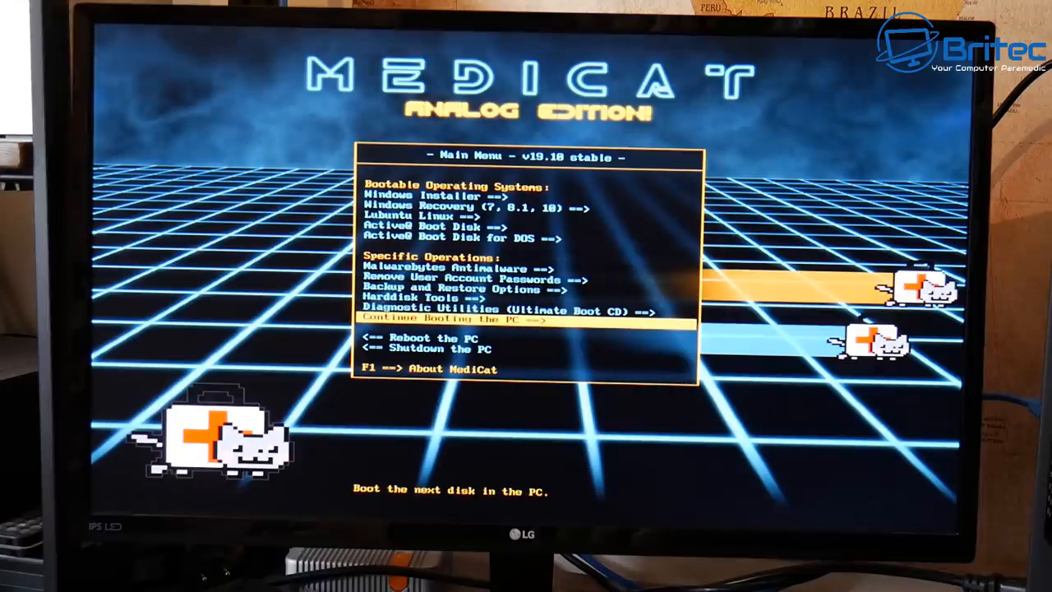
{"action": "key", "text": "Down"}
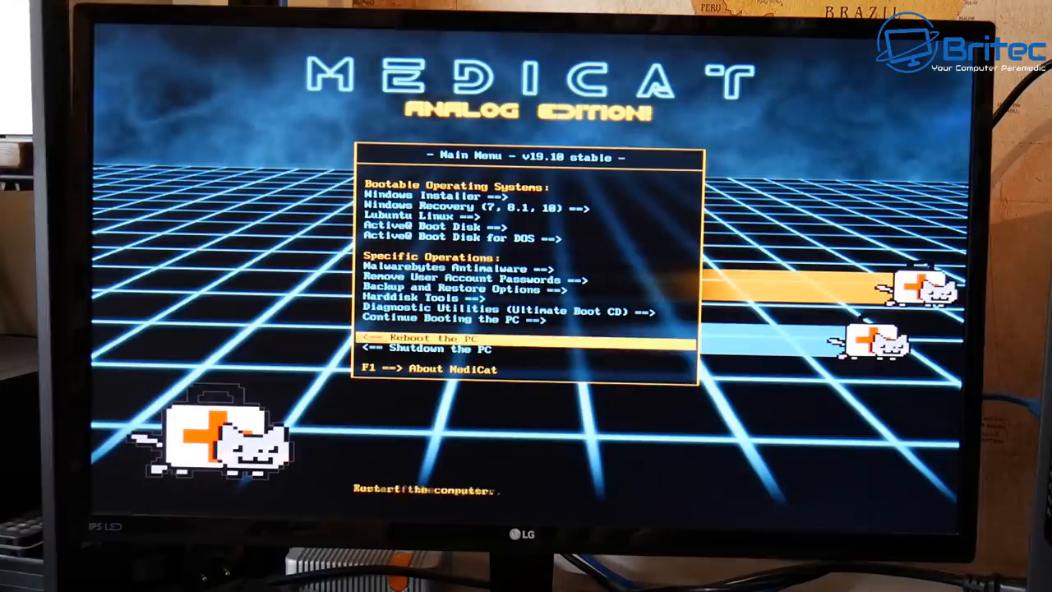
- Step back up through Diagnostic Utilities, Harddisk Tools, Malwarebytes and Lubuntu to Windows Recovery
{"action": "key", "text": "up"}
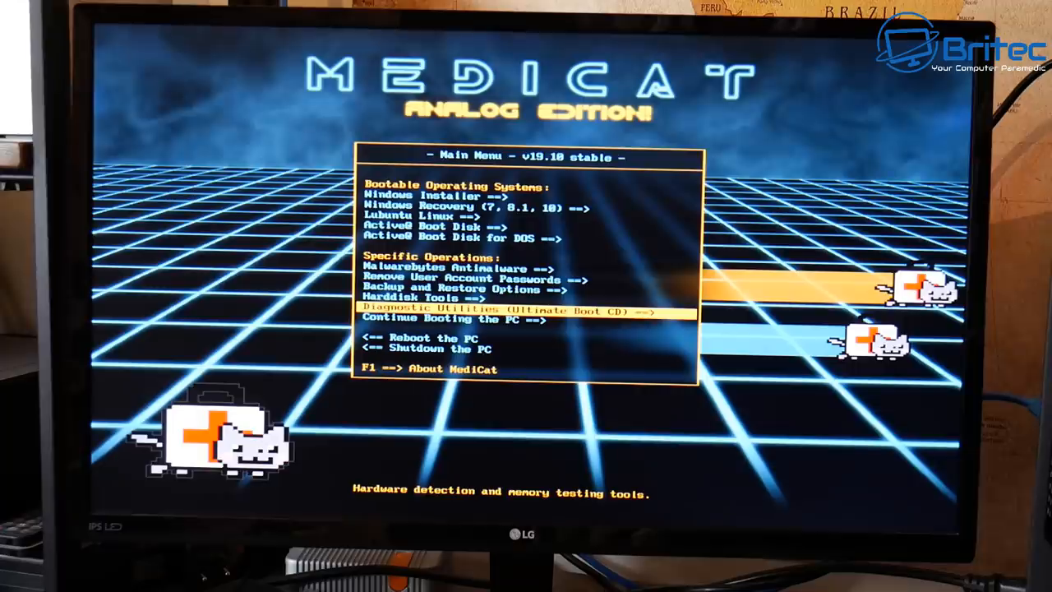
{"action": "key", "text": "Up"}
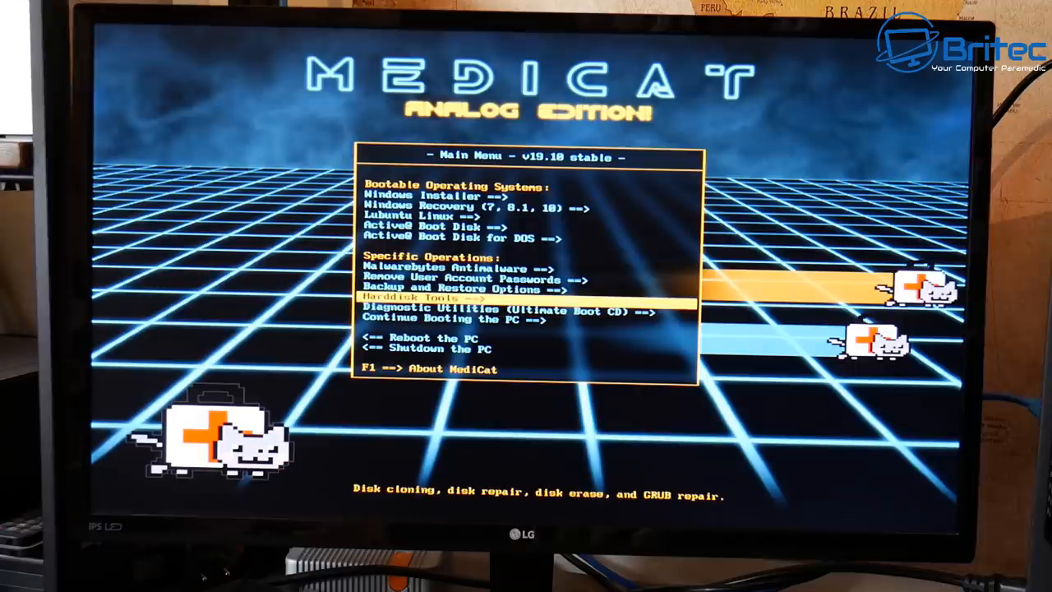
{"action": "key", "text": "Up"}
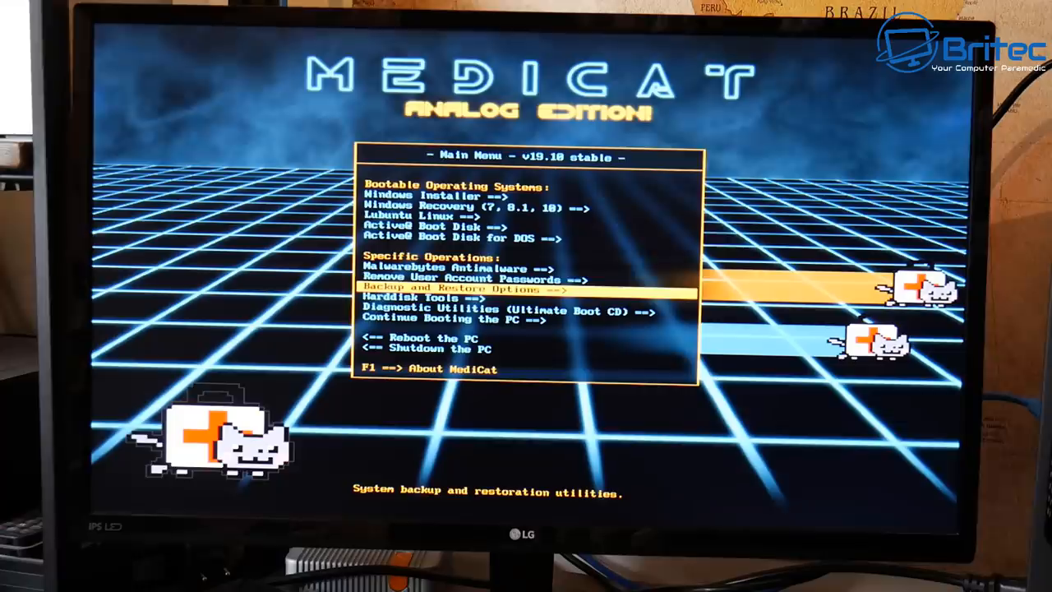
{"action": "key", "text": "Up"}
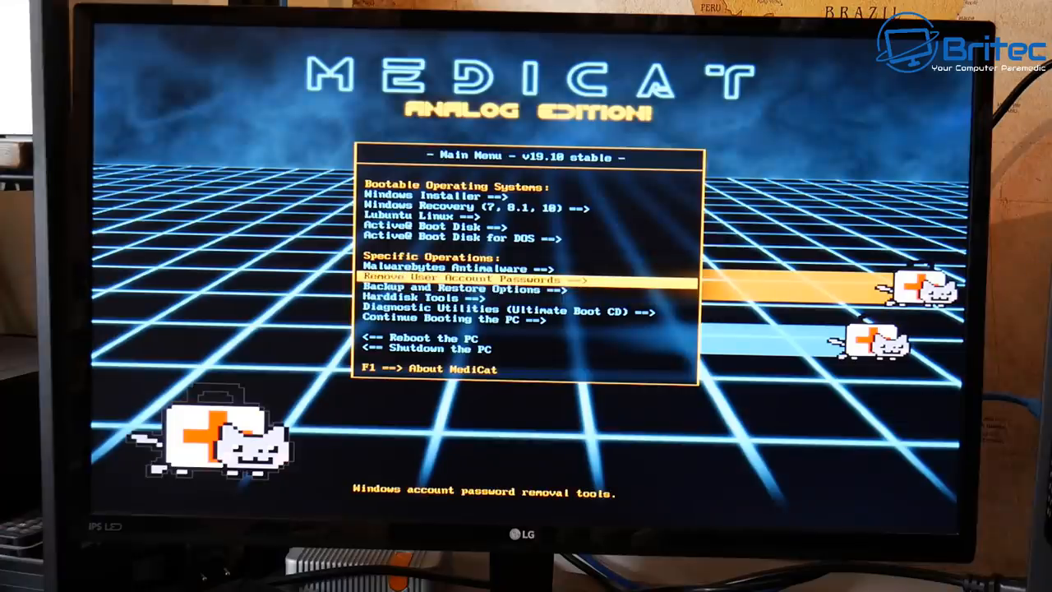
{"action": "key", "text": "Up"}
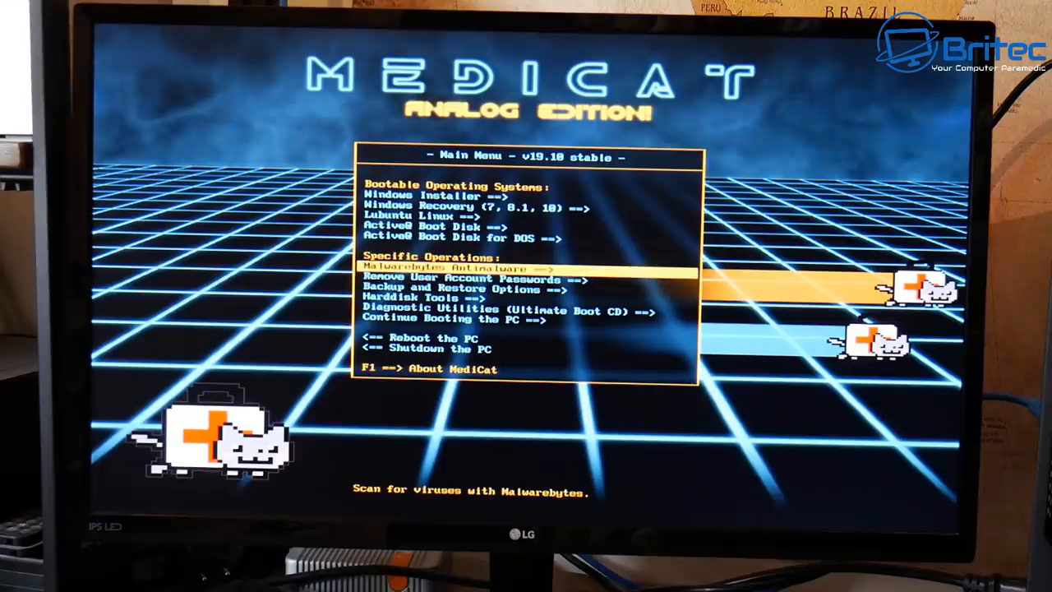
{"action": "key", "text": "up"}
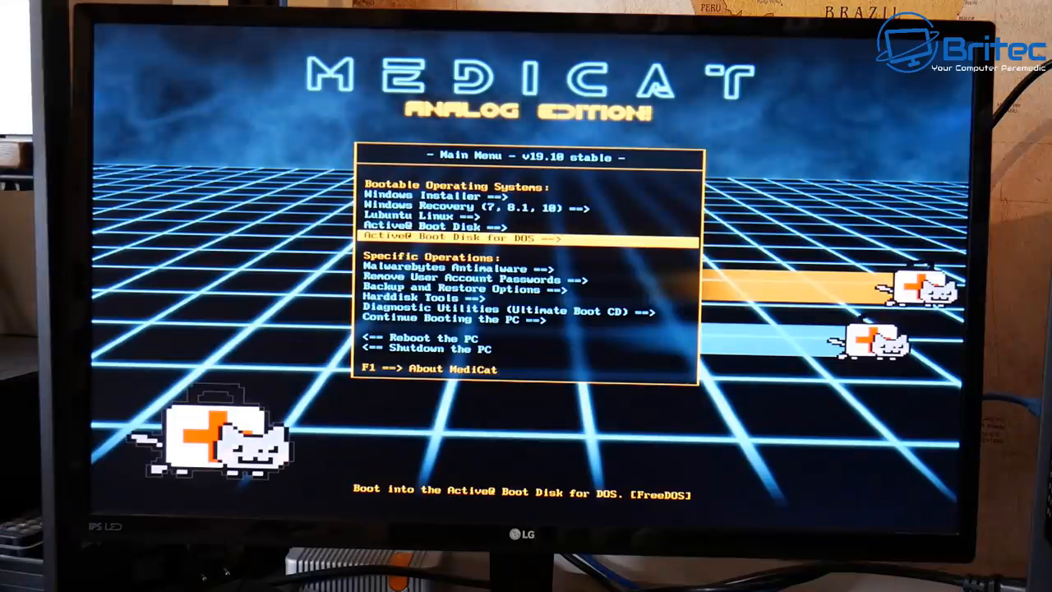
{"action": "key", "text": "up"}
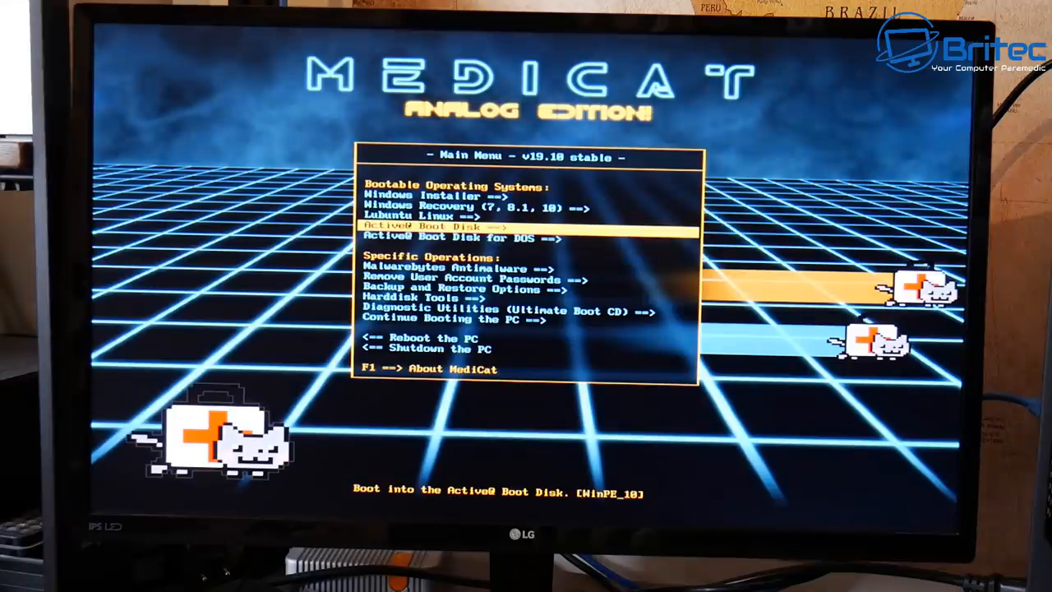
{"action": "key", "text": "up"}
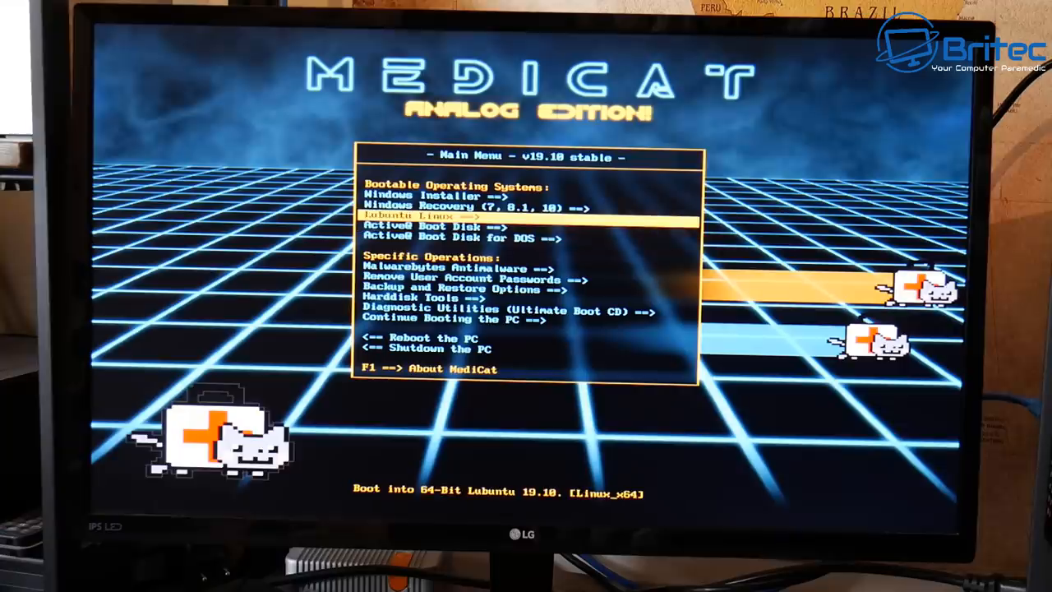
{"action": "key", "text": "Up"}
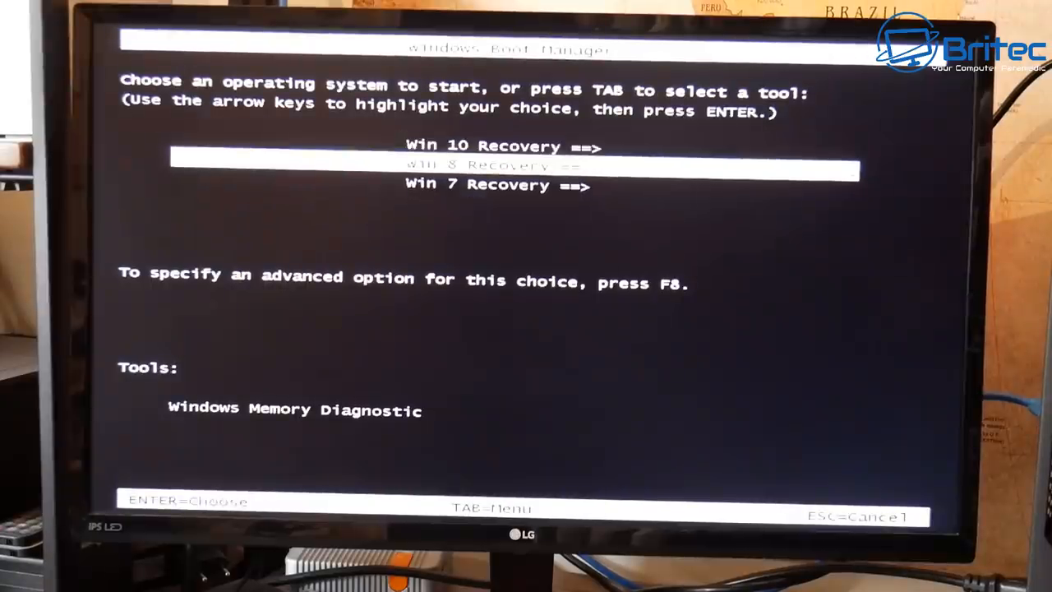
- Highlight Win 10 Recovery in Windows Boot Manager and start it
{"action": "key", "text": "Down"}
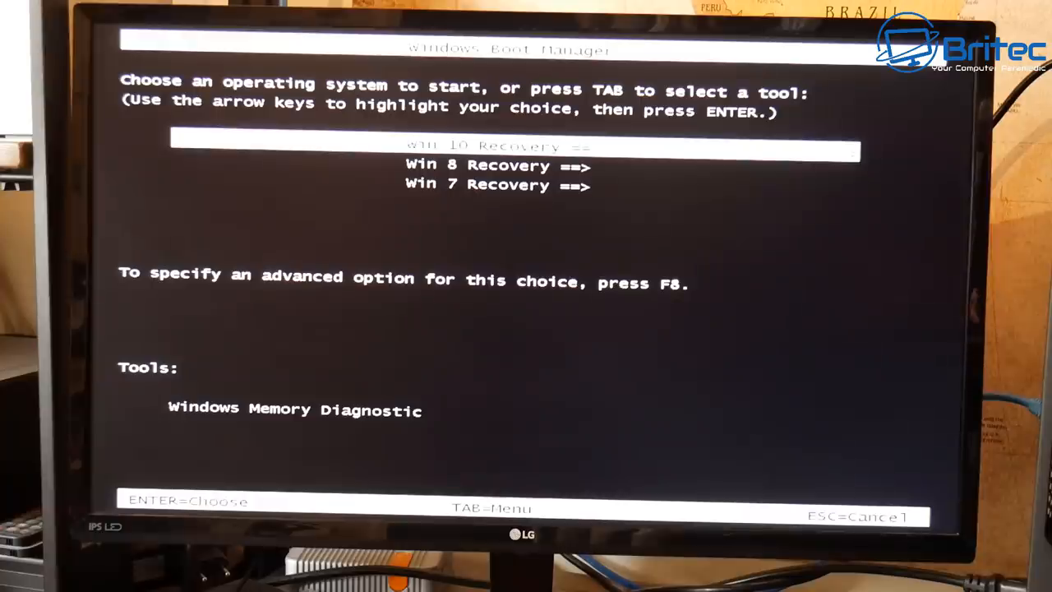
{"action": "key", "text": "enter"}
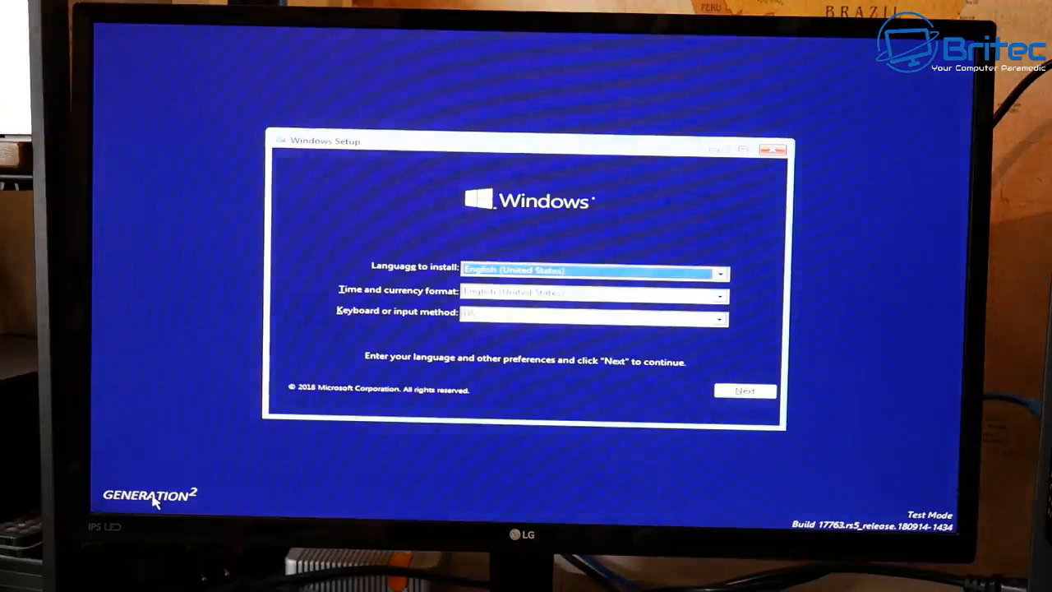
{"action": "mouse_move", "coordinate": [737, 464]}
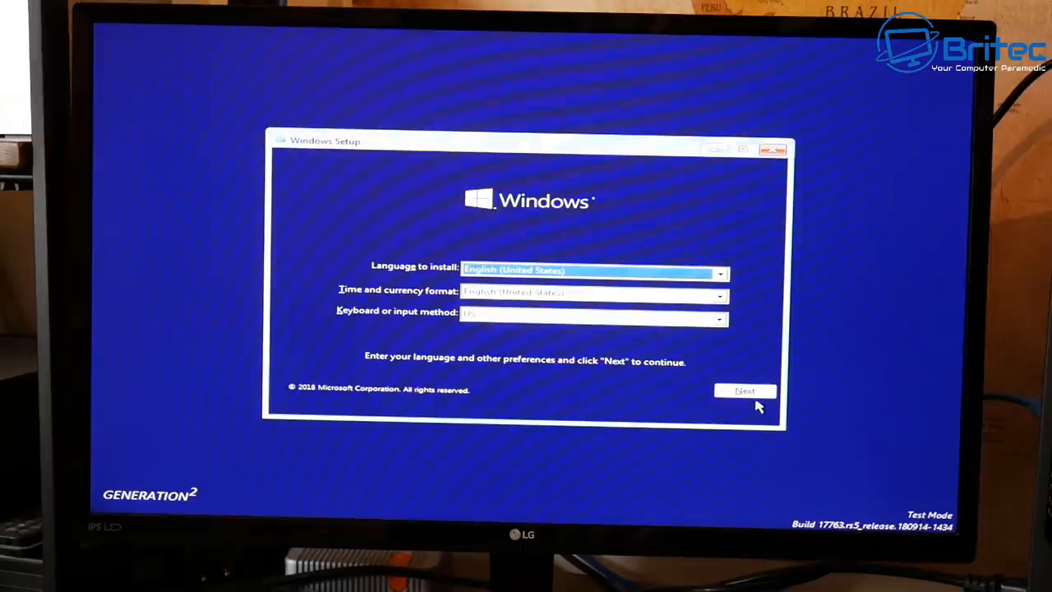
- Accept the default language settings and go to Repair your computer's Choose an option screen
{"action": "left_click", "coordinate": [745, 391]}
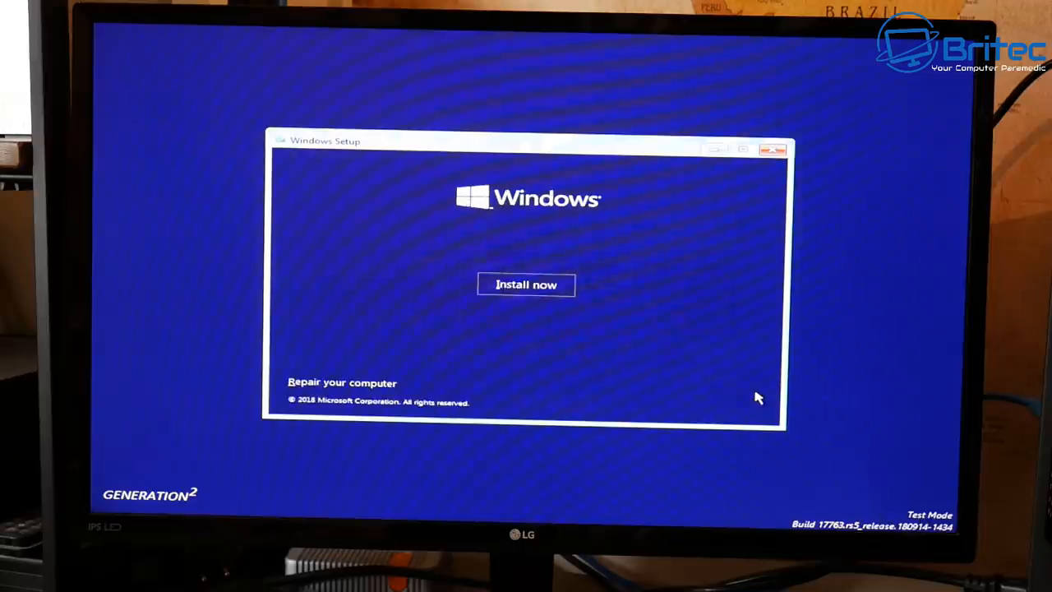
{"action": "mouse_move", "coordinate": [353, 377]}
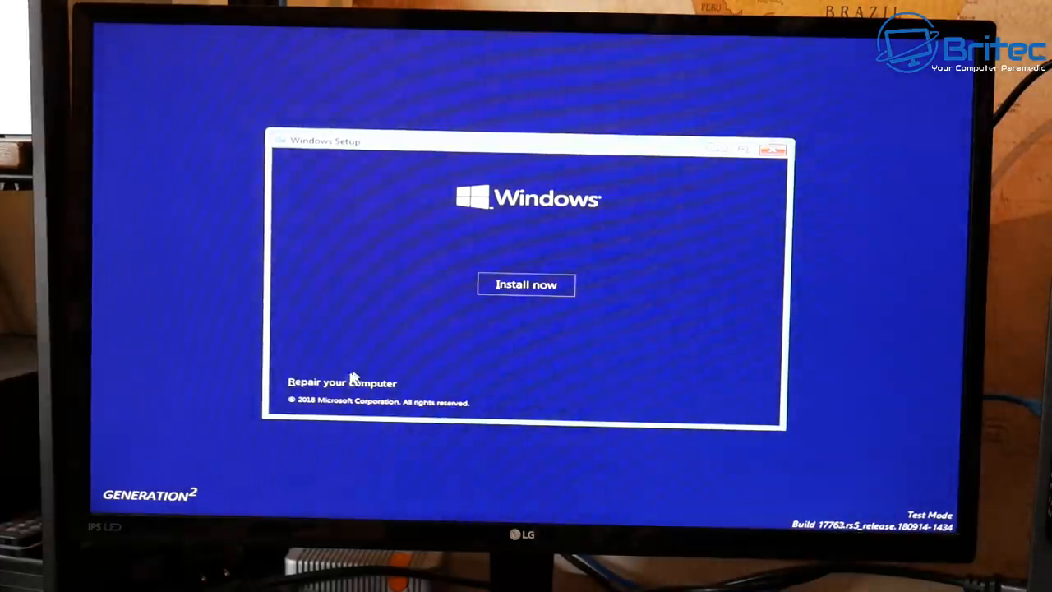
{"action": "left_click", "coordinate": [340, 382]}
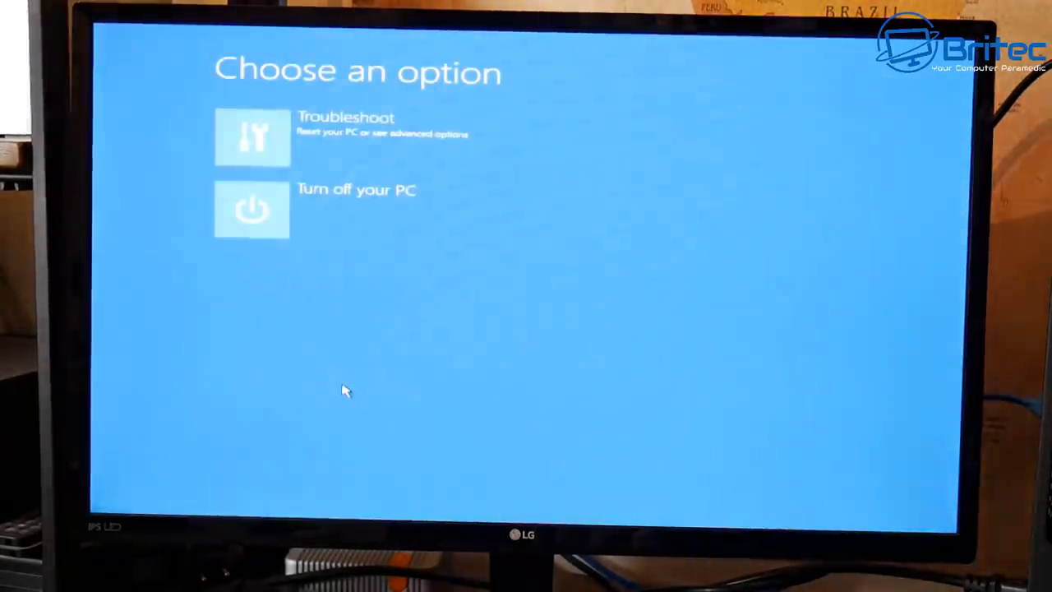
{"action": "left_click", "coordinate": [253, 138]}
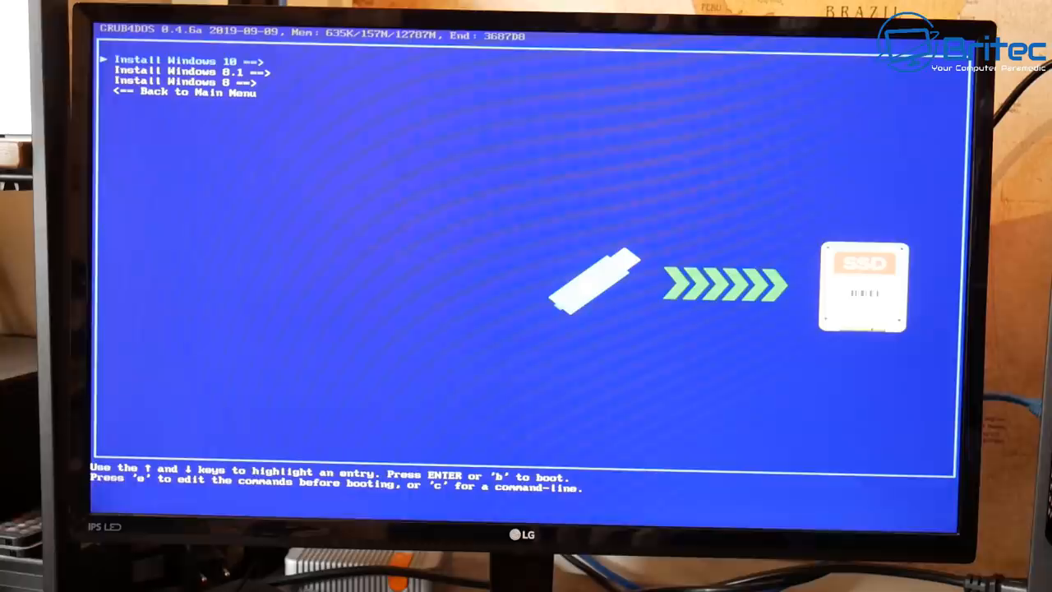
- Back out of the Windows 10/8.1/8 installer submenu to the MediCat v19.10 main menu
{"action": "key", "text": "down"}
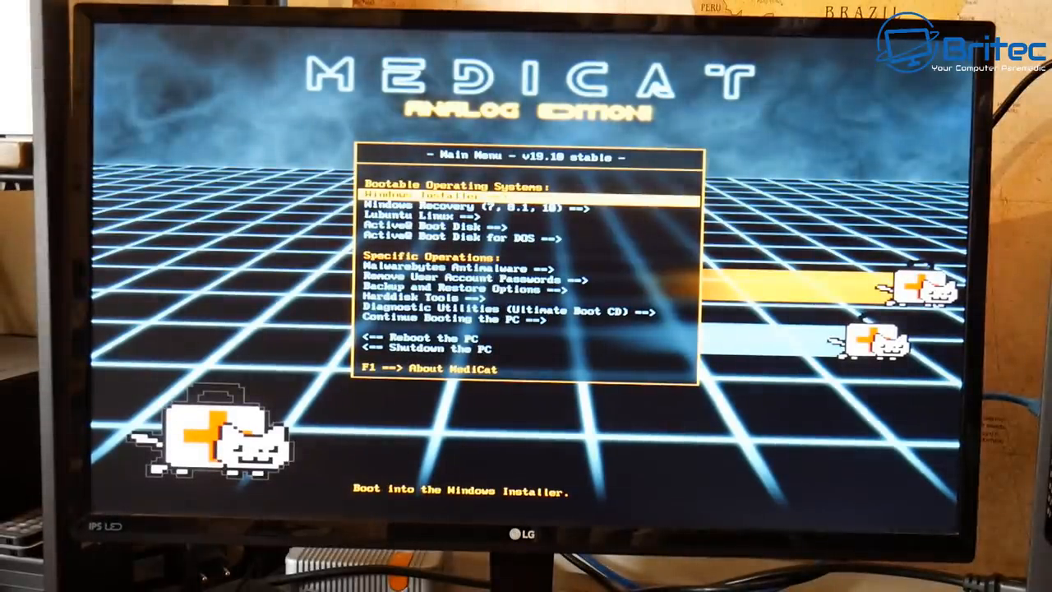
- Step down past Lubuntu, Malwarebytes, Backup and Harddisk Tools, then launch Ultimate Boot CD V5.3.8
{"action": "key", "text": "Down"}
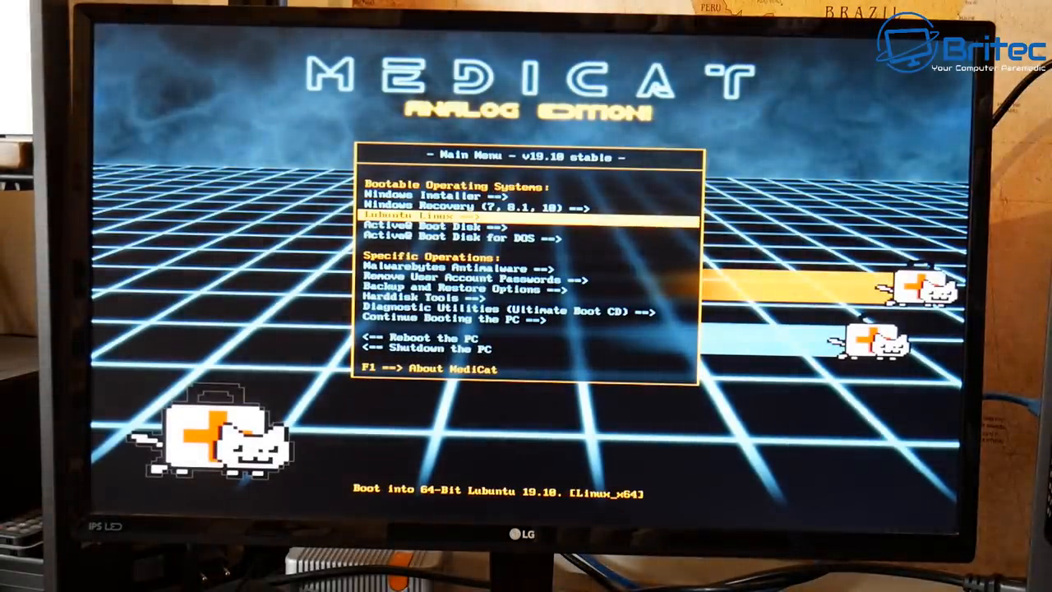
{"action": "key", "text": "Down"}
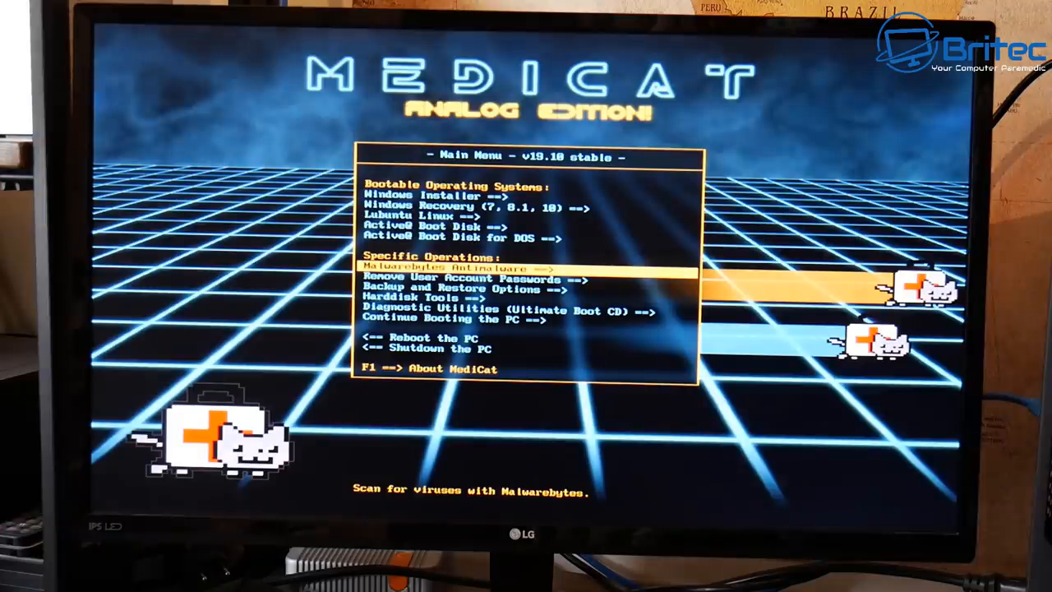
{"action": "key", "text": "Down"}
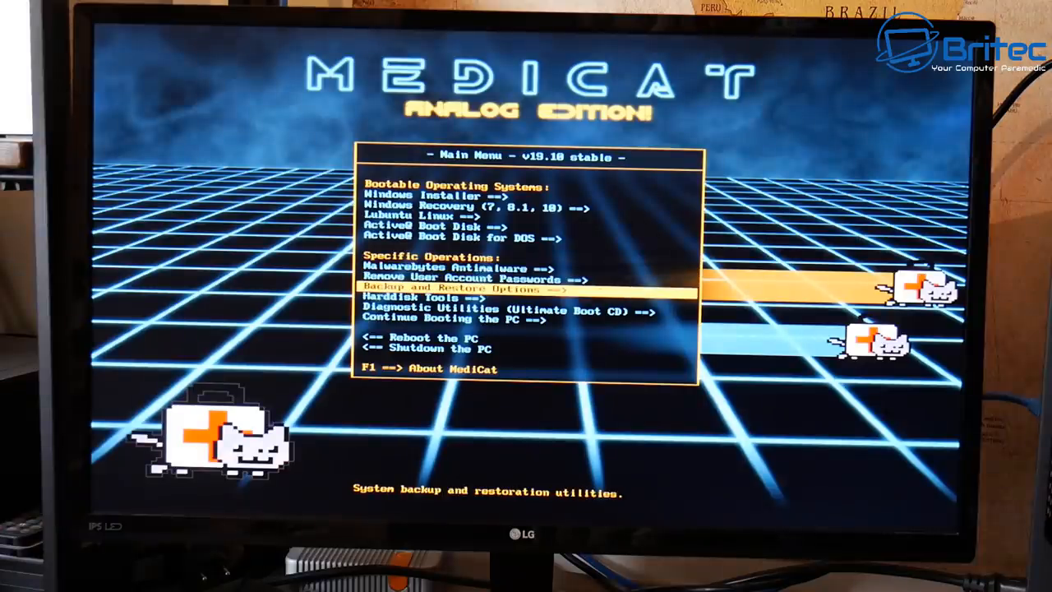
{"action": "key", "text": "Down"}
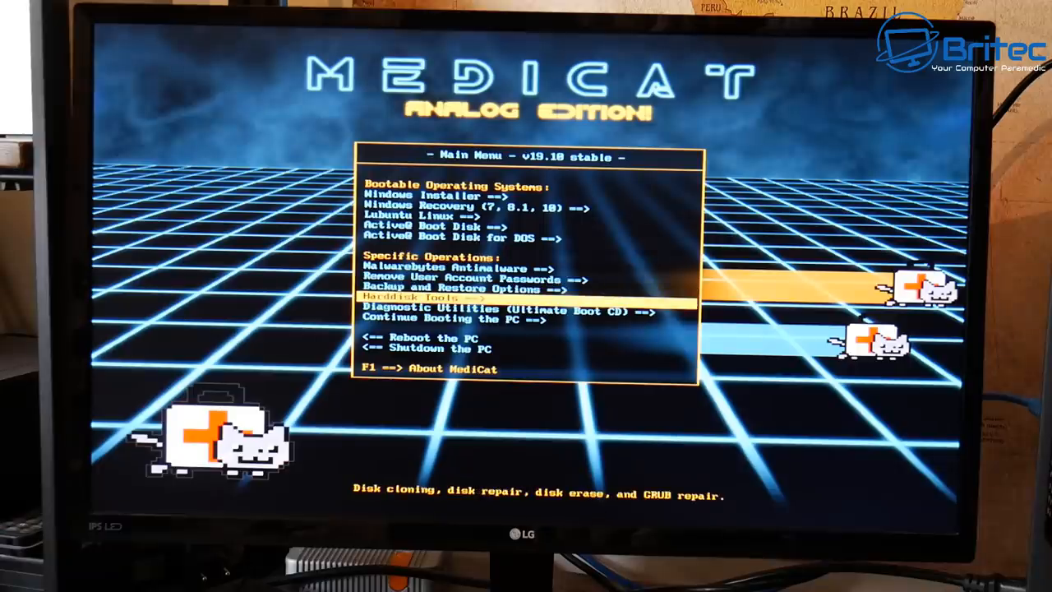
{"action": "key", "text": "Down"}
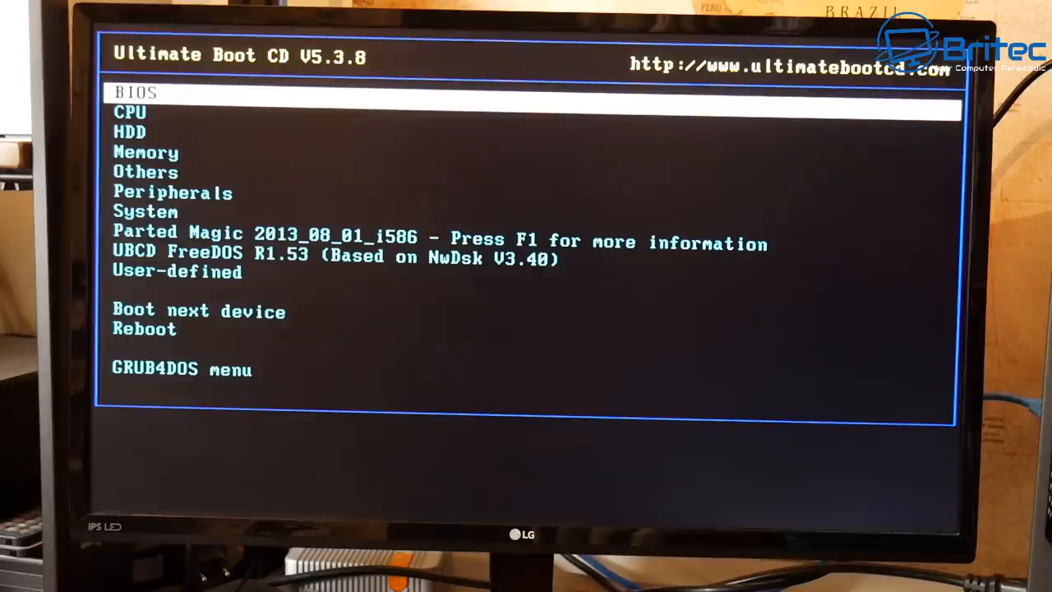
- Leave Ultimate Boot CD and land in MediCat's Harddisk Tools submenu
{"action": "key", "text": "down"}
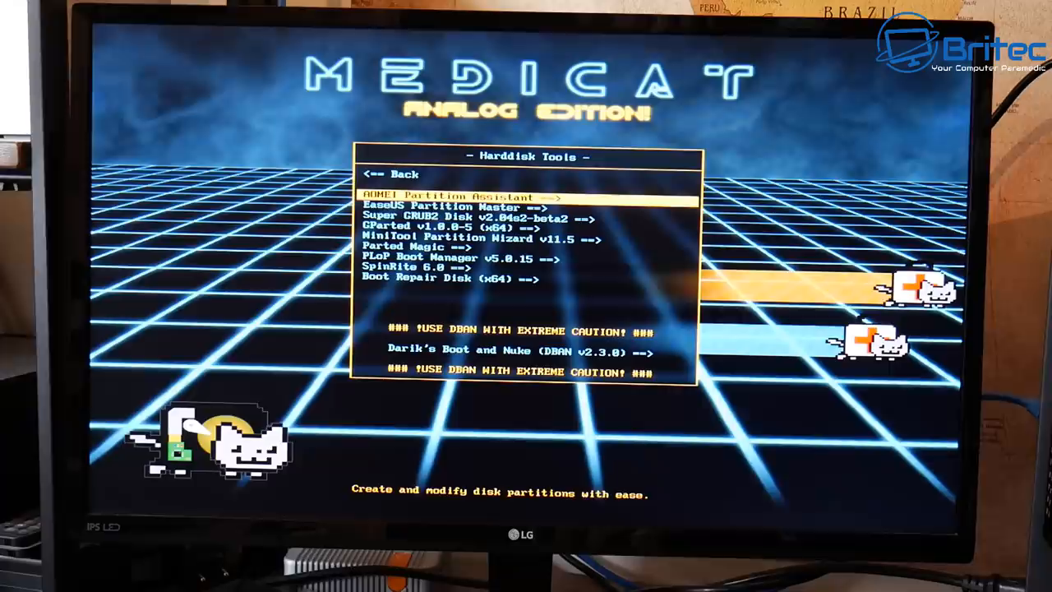
- Step through EaseUS, GParted, Parted Magic and Boot Repair Disk, then go Back to the main menu
{"action": "key", "text": "Down"}
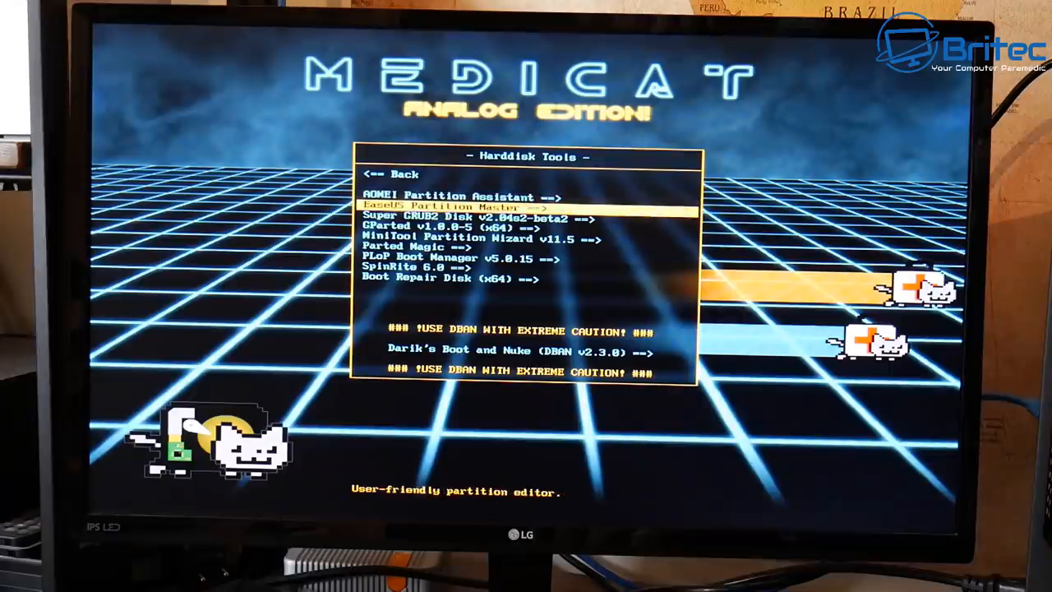
{"action": "key", "text": "Down"}
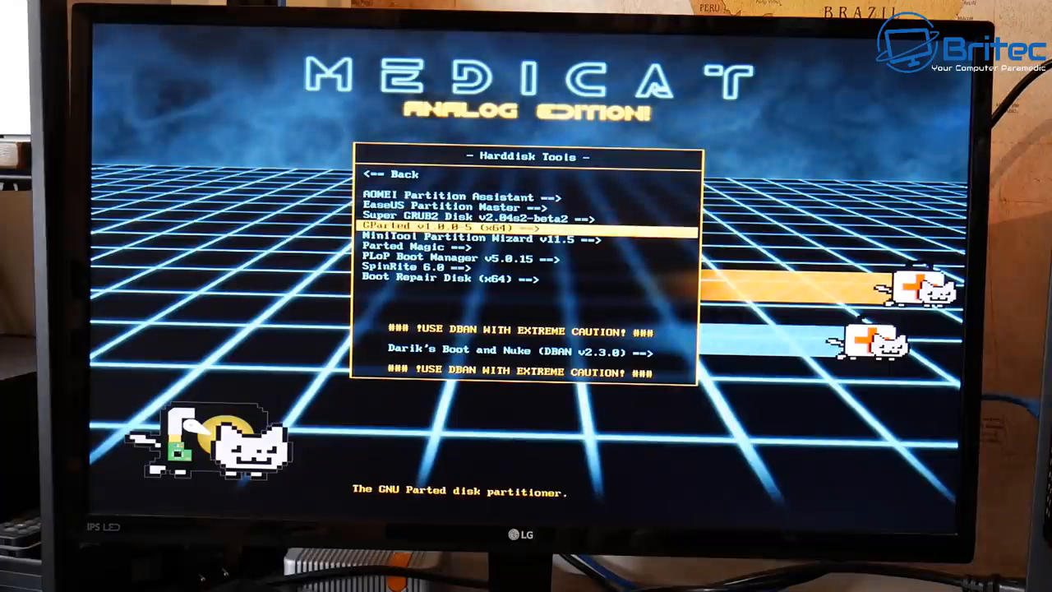
{"action": "key", "text": "Down"}
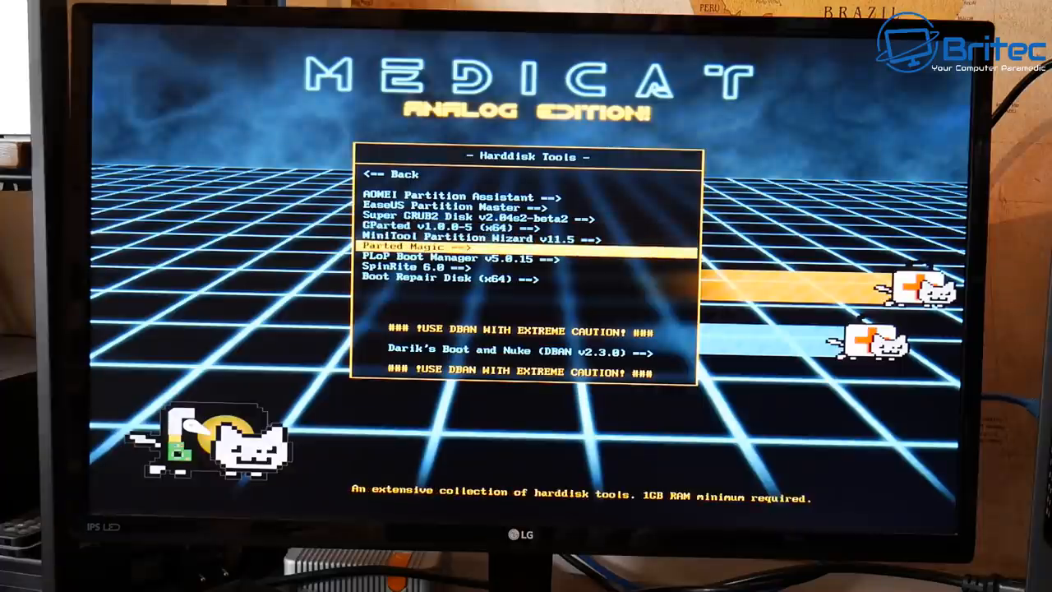
{"action": "key", "text": "down"}
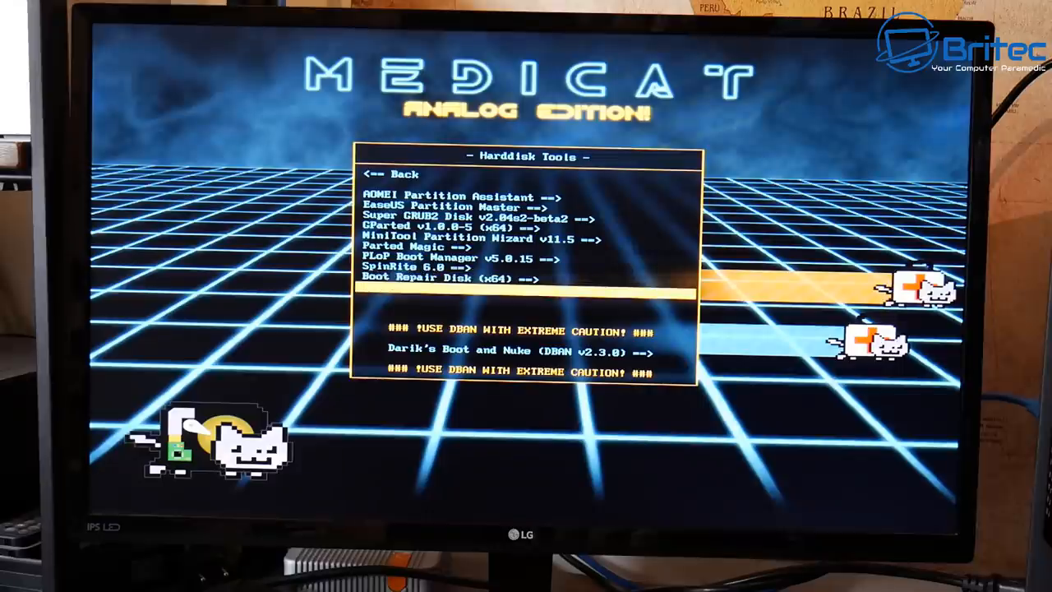
{"action": "key", "text": "Down"}
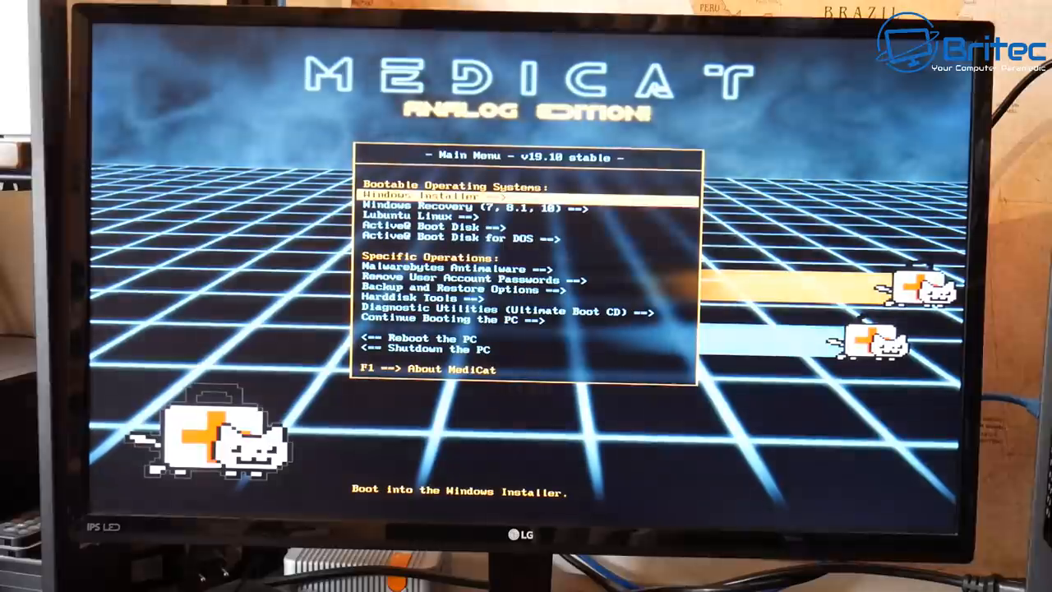
- Move past Lubuntu and Malwarebytes to launch Remove User Account Passwords
{"action": "key", "text": "Down"}
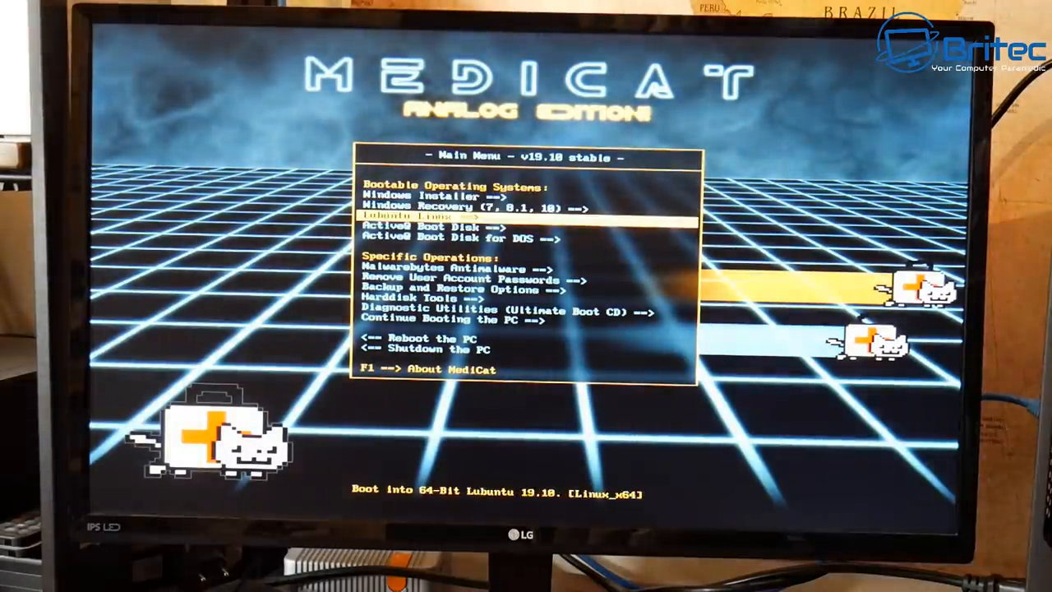
{"action": "key", "text": "down"}
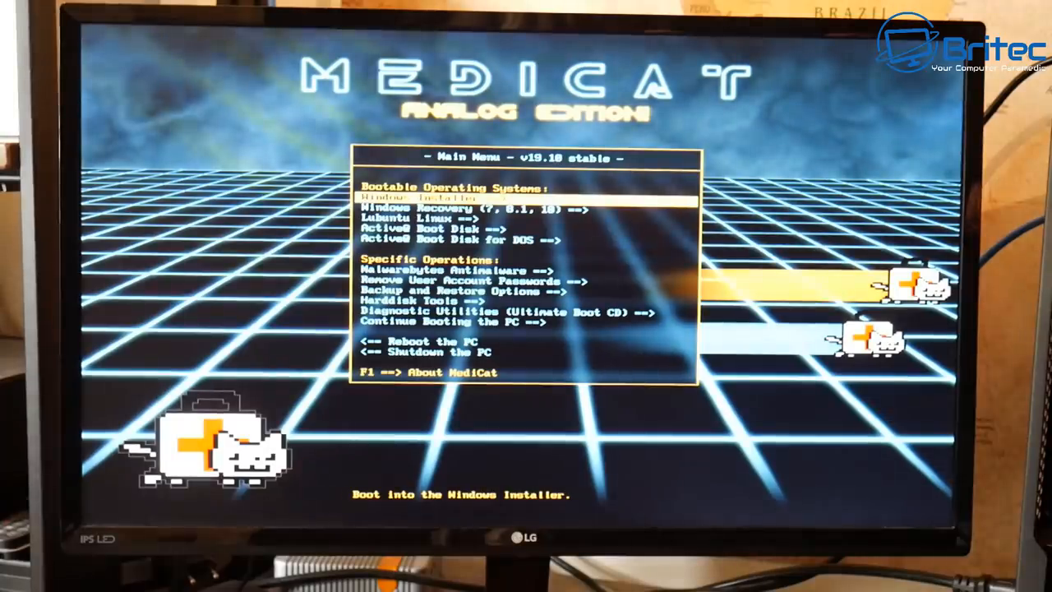
{"action": "key", "text": "Down"}
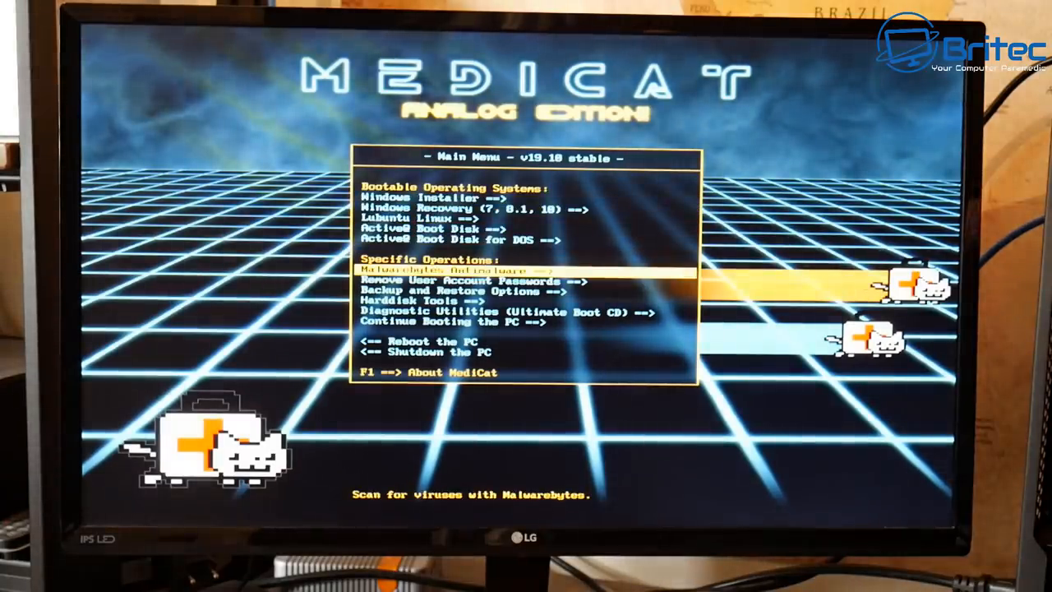
{"action": "key", "text": "Down"}
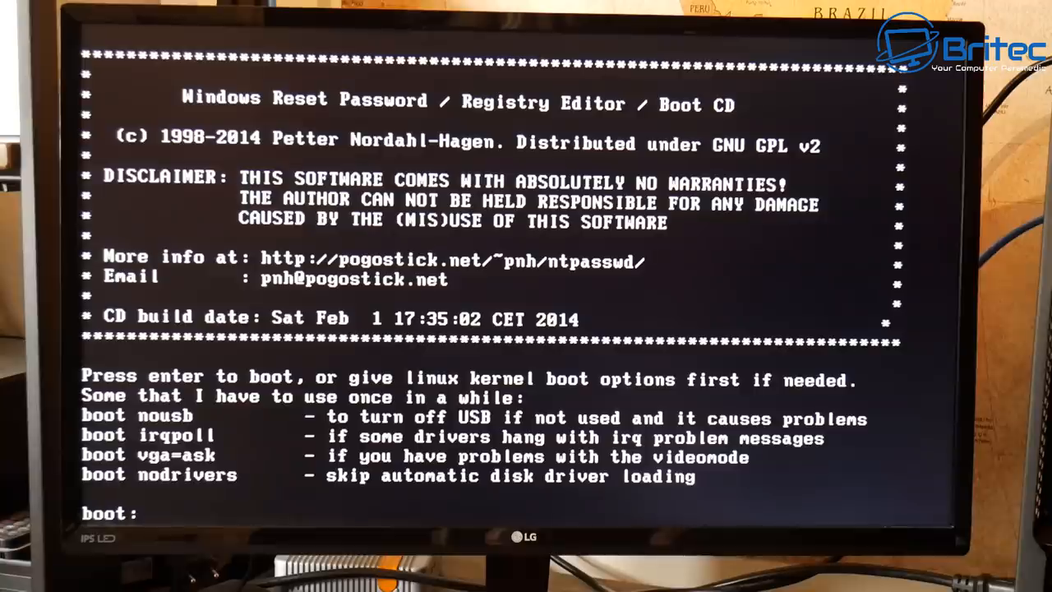
- Boot the Windows Reset Password / Registry Editor CD with default options
{"action": "key", "text": "enter"}
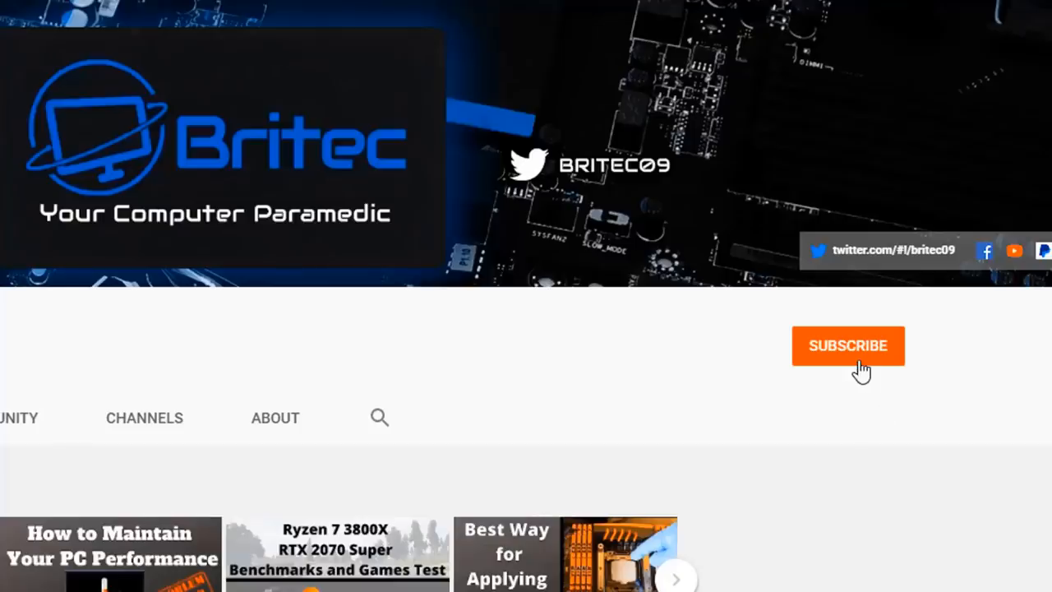
- Subscribe to the Britec09 channel with notifications set to All
{"action": "left_click", "coordinate": [848, 345]}
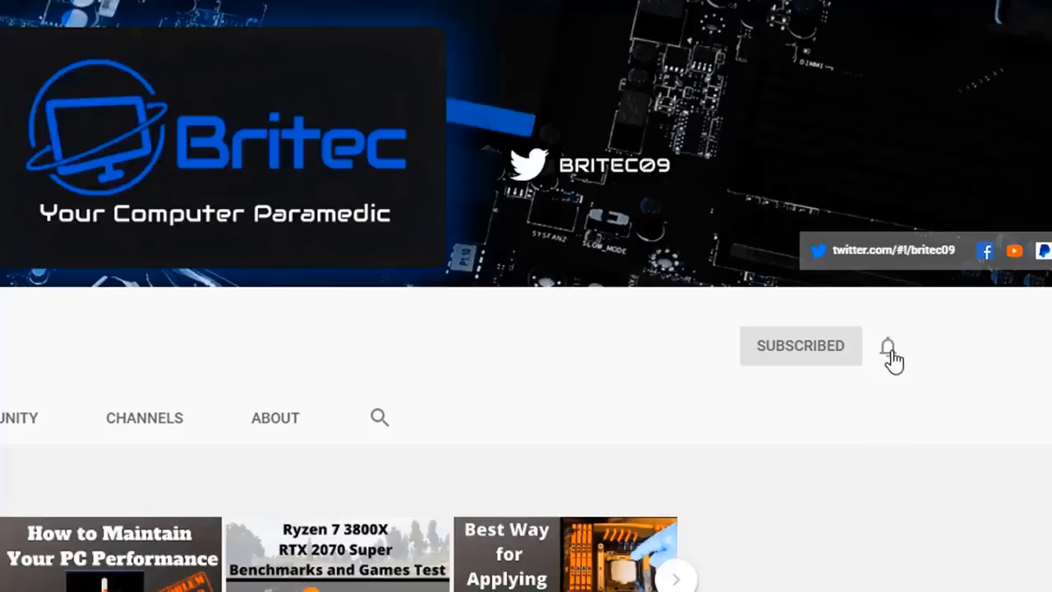
{"action": "left_click", "coordinate": [888, 345]}
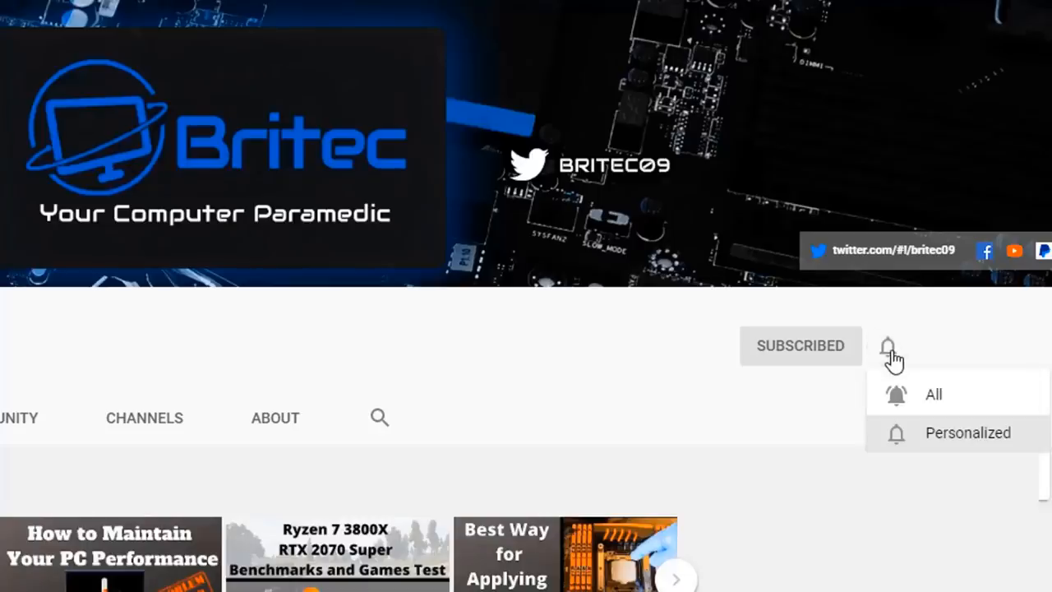
{"action": "mouse_move", "coordinate": [917, 399]}
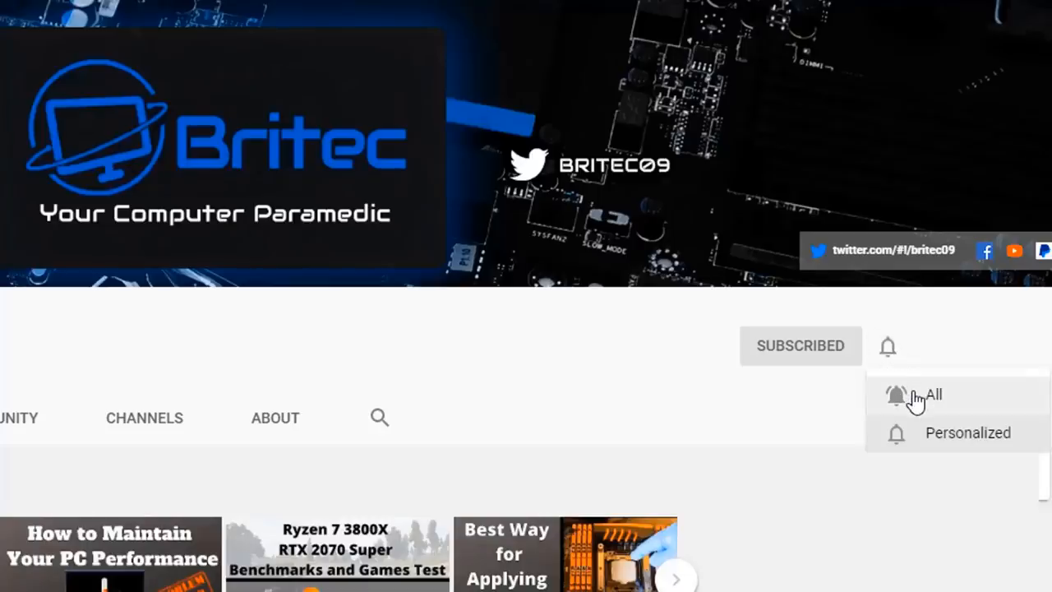
{"action": "left_click", "coordinate": [914, 395]}
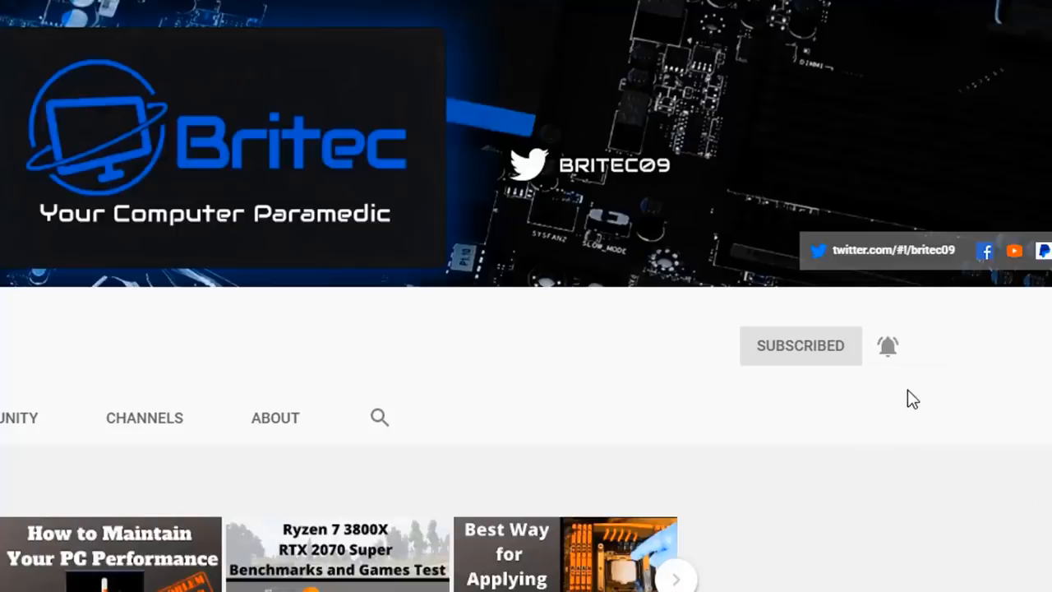